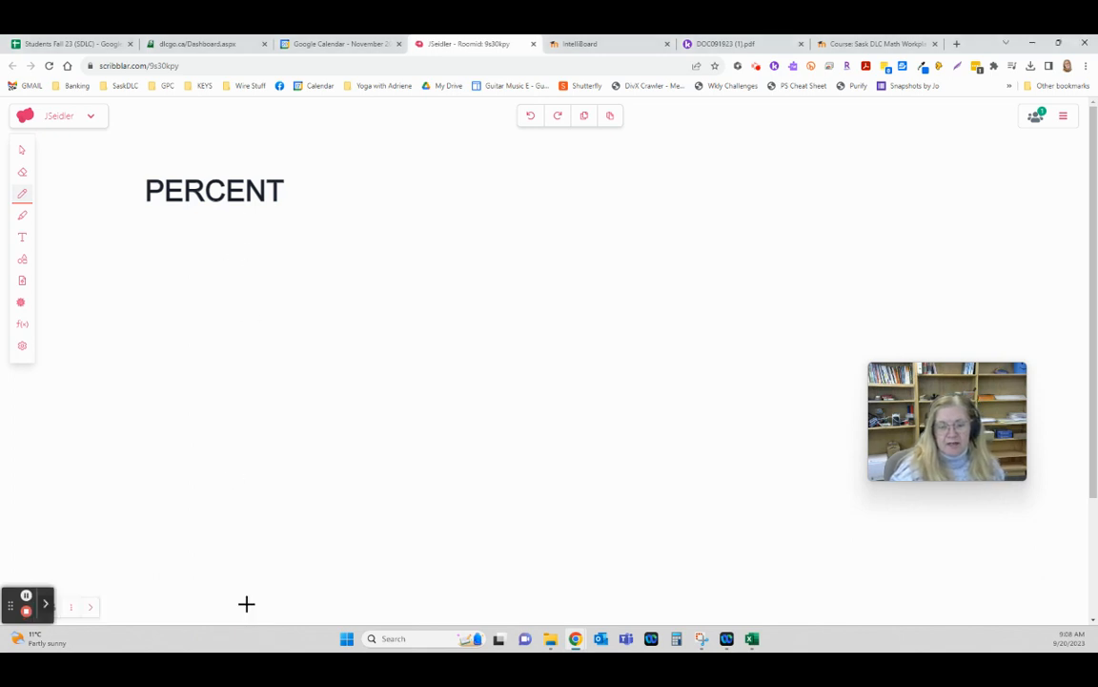
pyautogui.moveTo(278, 213)
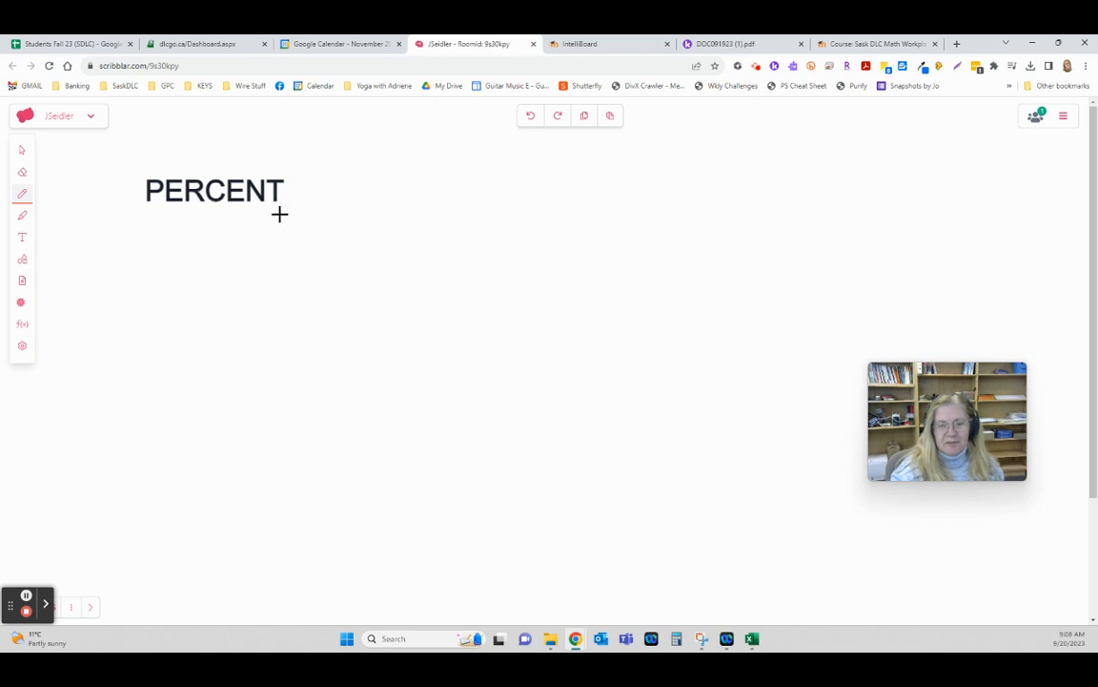
pyautogui.moveTo(150, 208)
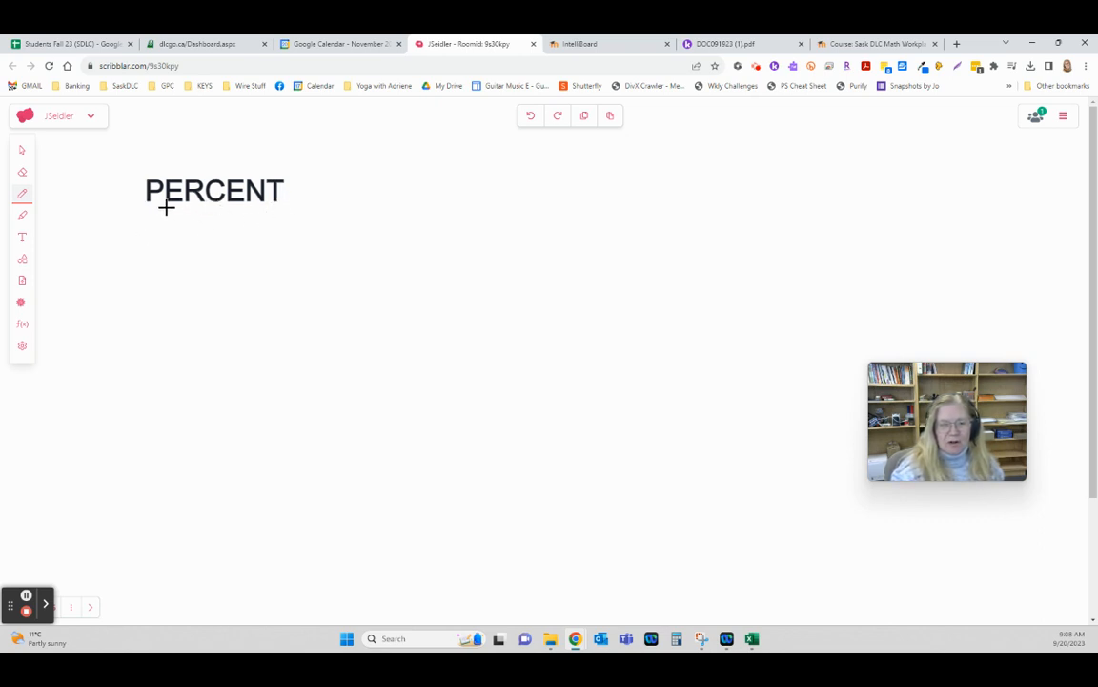
# - Underline PER and CENT, then write 7% = 7/100 = 0.07 with the % boxed in green
pyautogui.moveTo(147, 209); pyautogui.dragTo(257, 210)
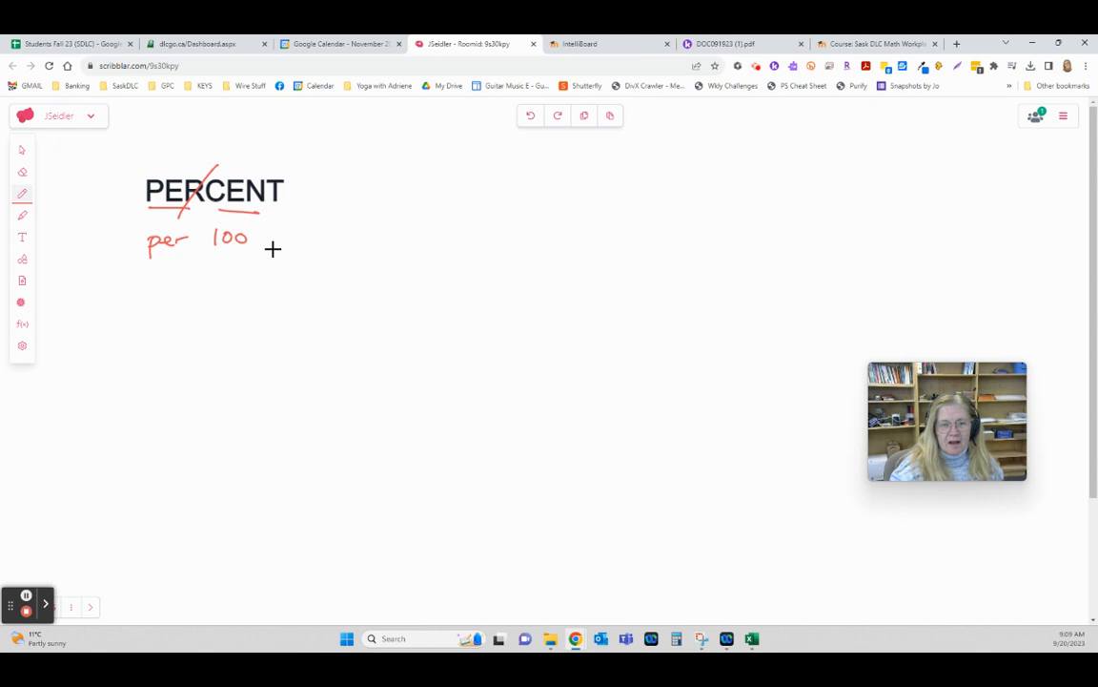
pyautogui.moveTo(90, 277); pyautogui.dragTo(101, 305)
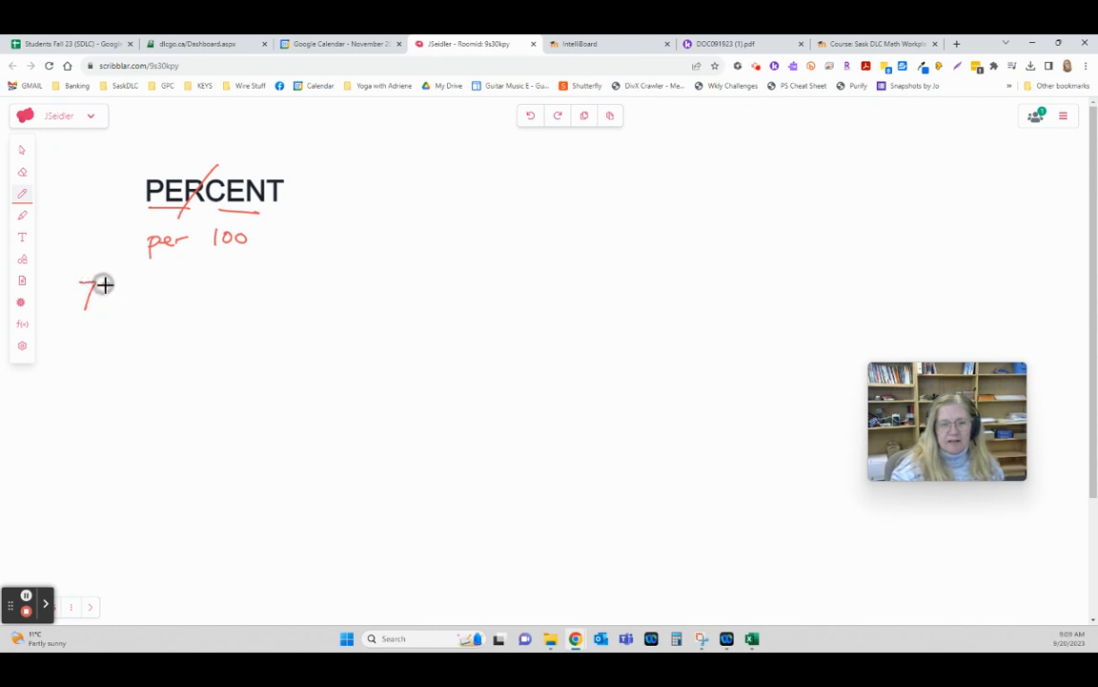
pyautogui.moveTo(105, 286); pyautogui.dragTo(124, 310)
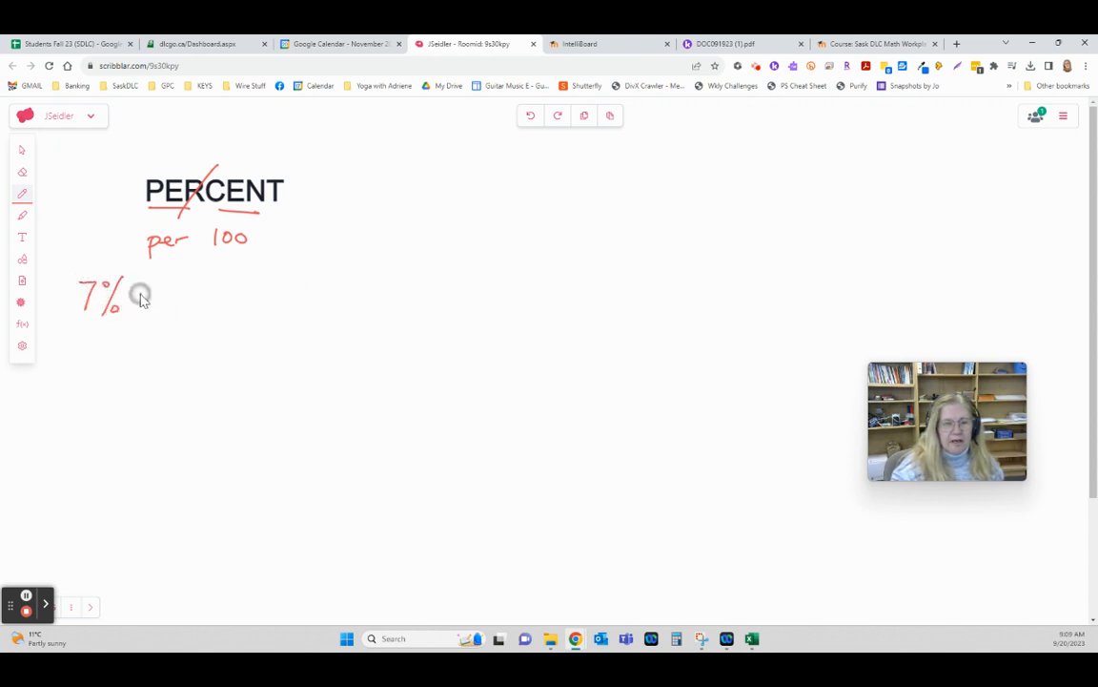
pyautogui.click(22, 194)
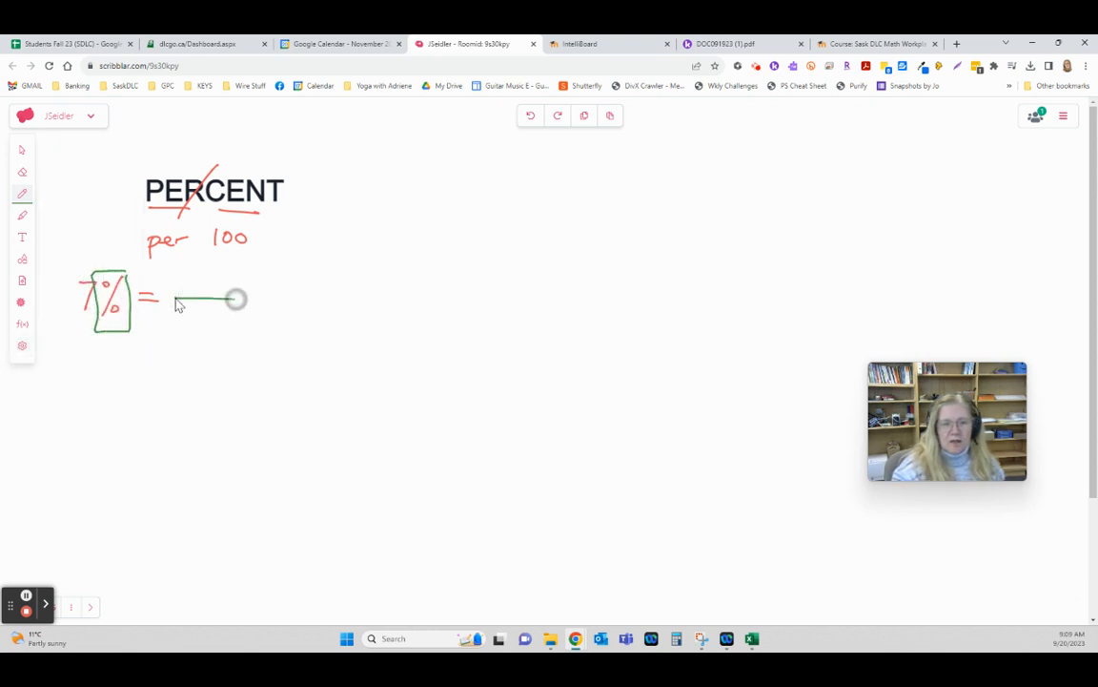
pyautogui.write('/100')
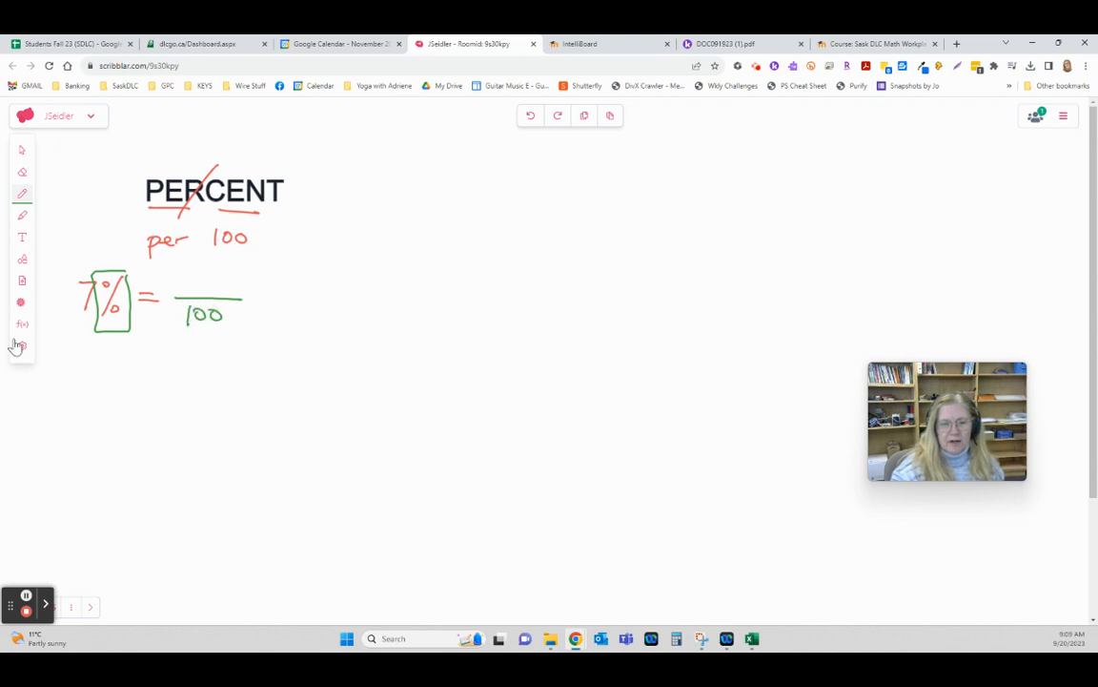
pyautogui.click(22, 194)
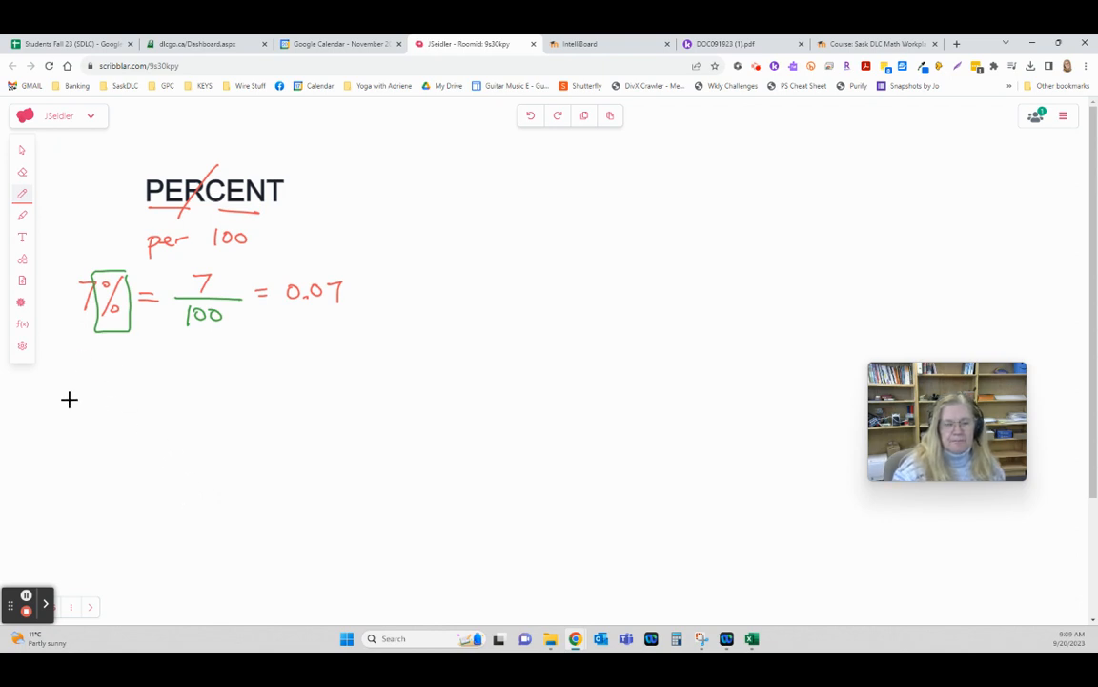
# - Handwrite 42% = 42/100 = 0.42, boxing the % sign and linking it to 100
pyautogui.moveTo(74, 405); pyautogui.dragTo(88, 382)
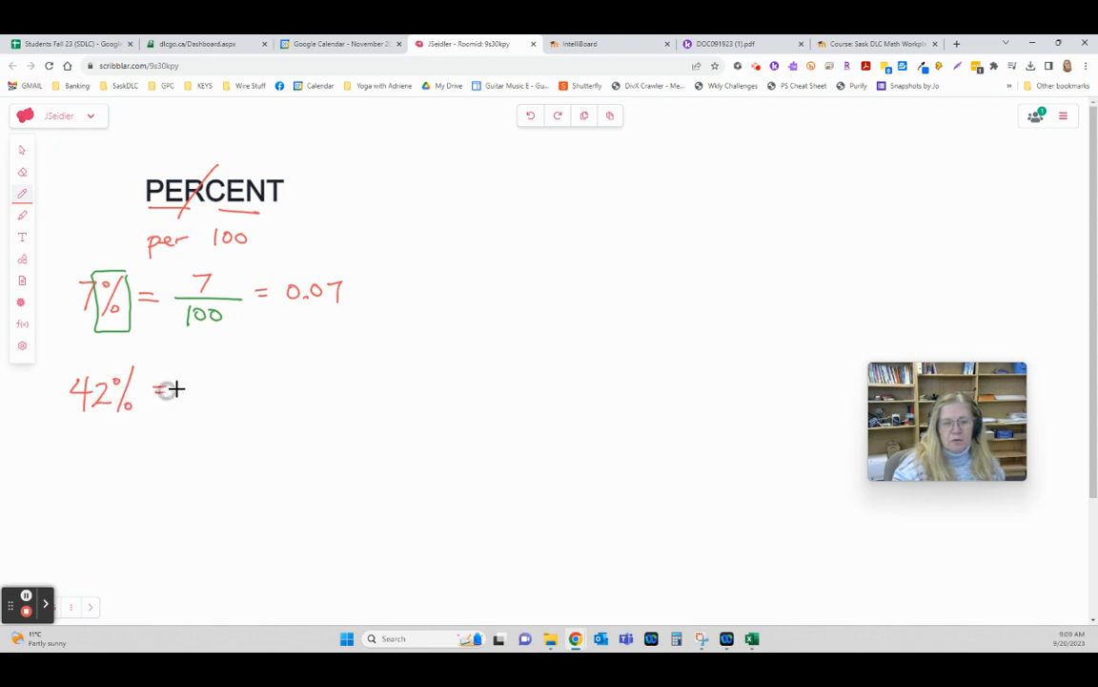
pyautogui.moveTo(166, 391); pyautogui.dragTo(229, 386)
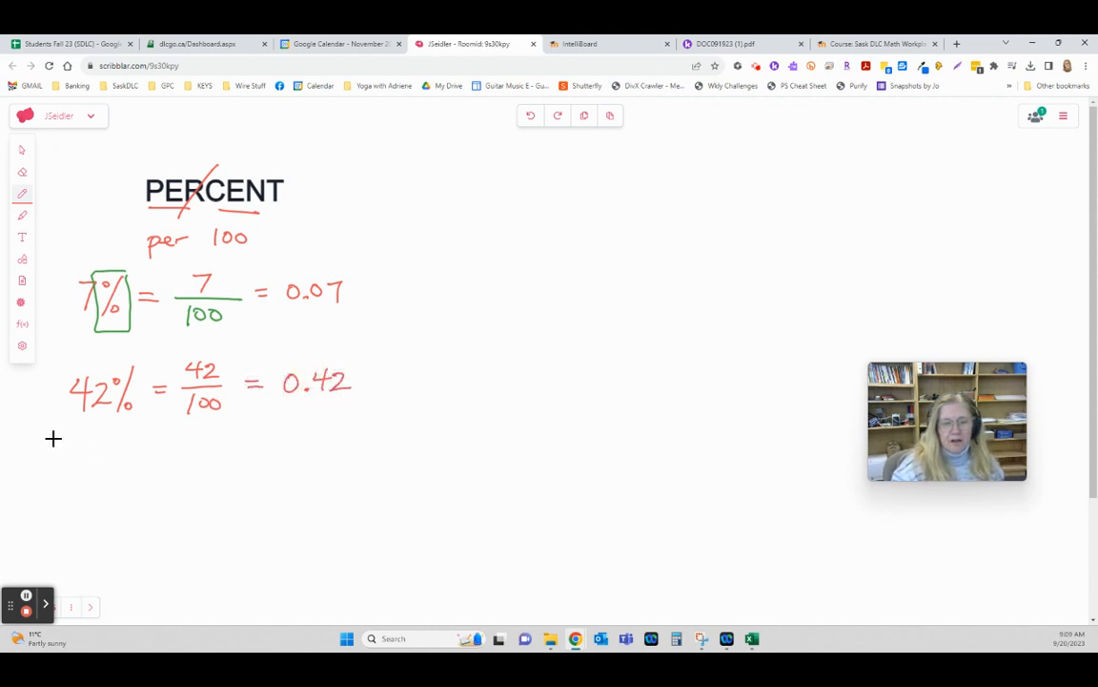
pyautogui.moveTo(335, 430)
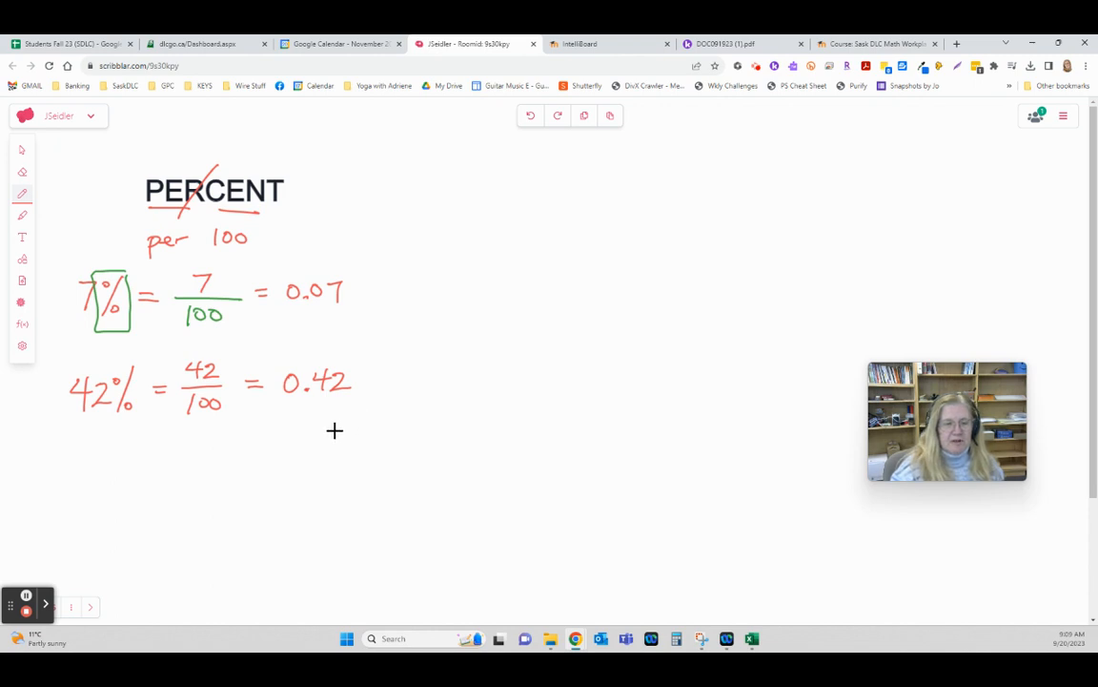
pyautogui.moveTo(120, 422)
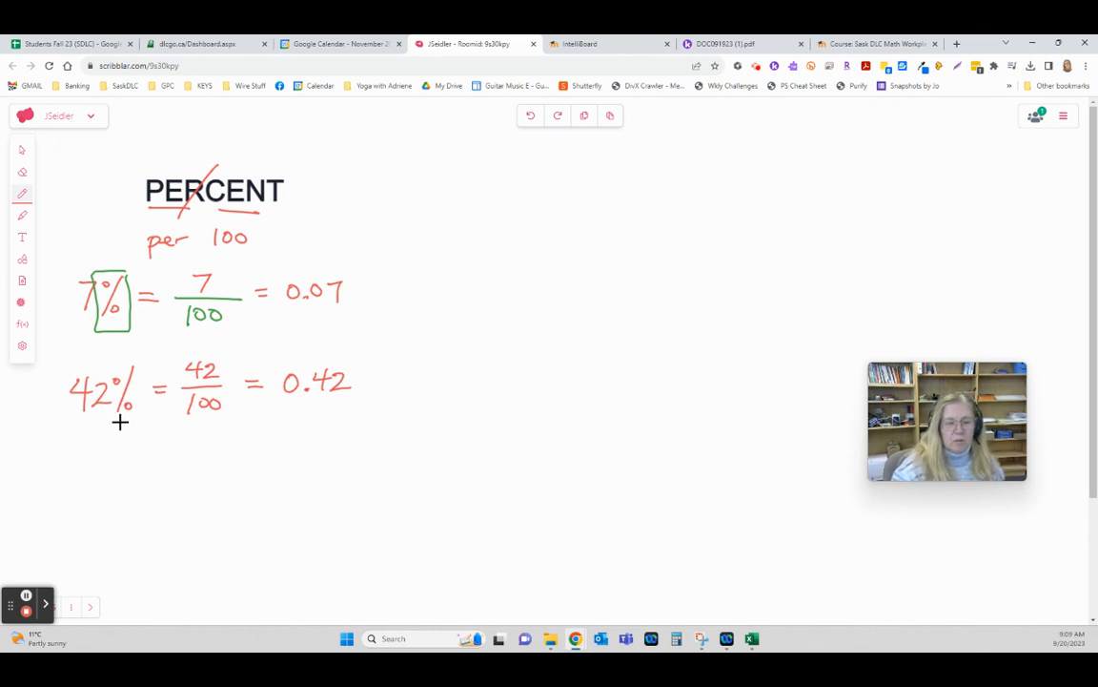
pyautogui.moveTo(121, 423); pyautogui.dragTo(195, 439)
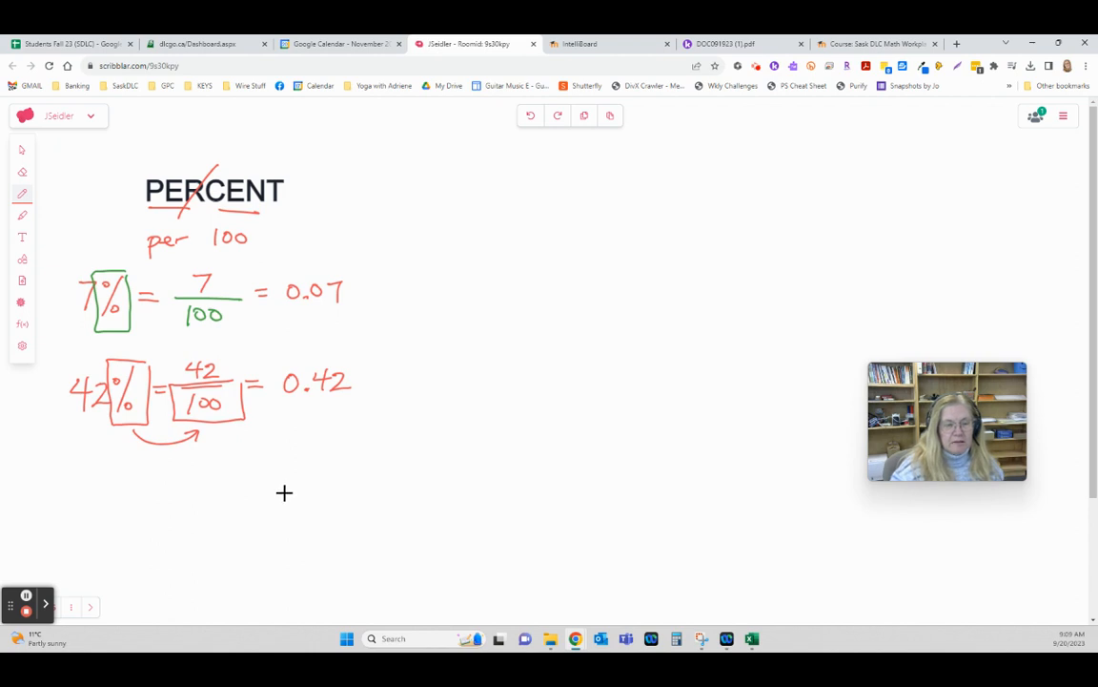
pyautogui.moveTo(214, 518)
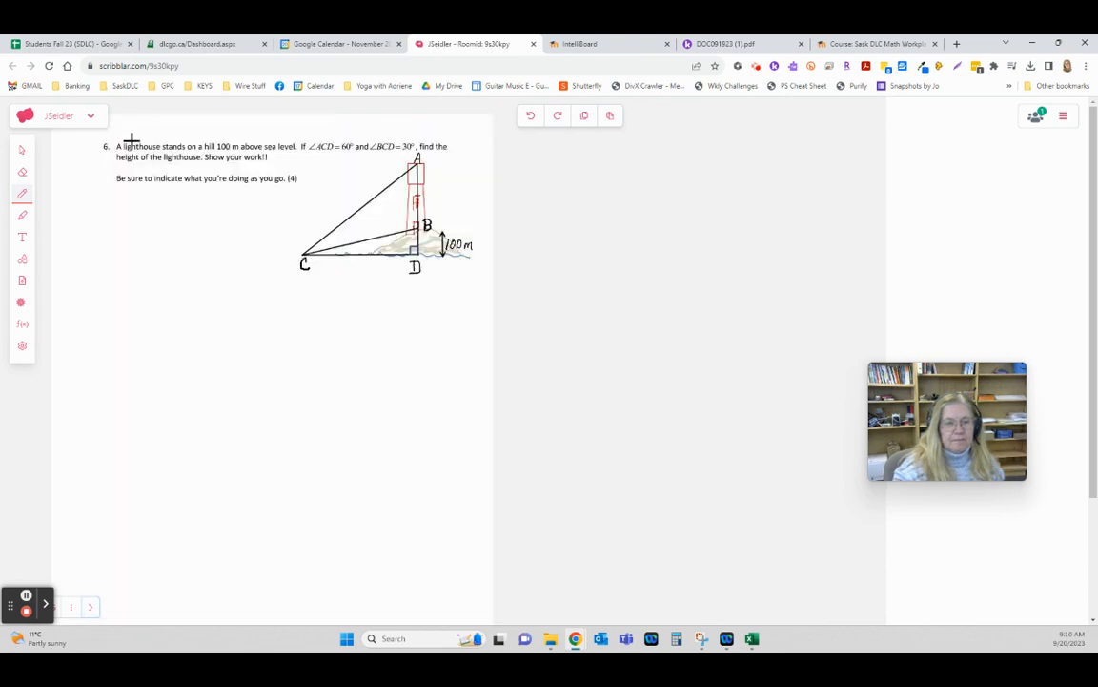
# - Clear the lighthouse page and draw a long horizontal line across the board
pyautogui.click(70, 607)
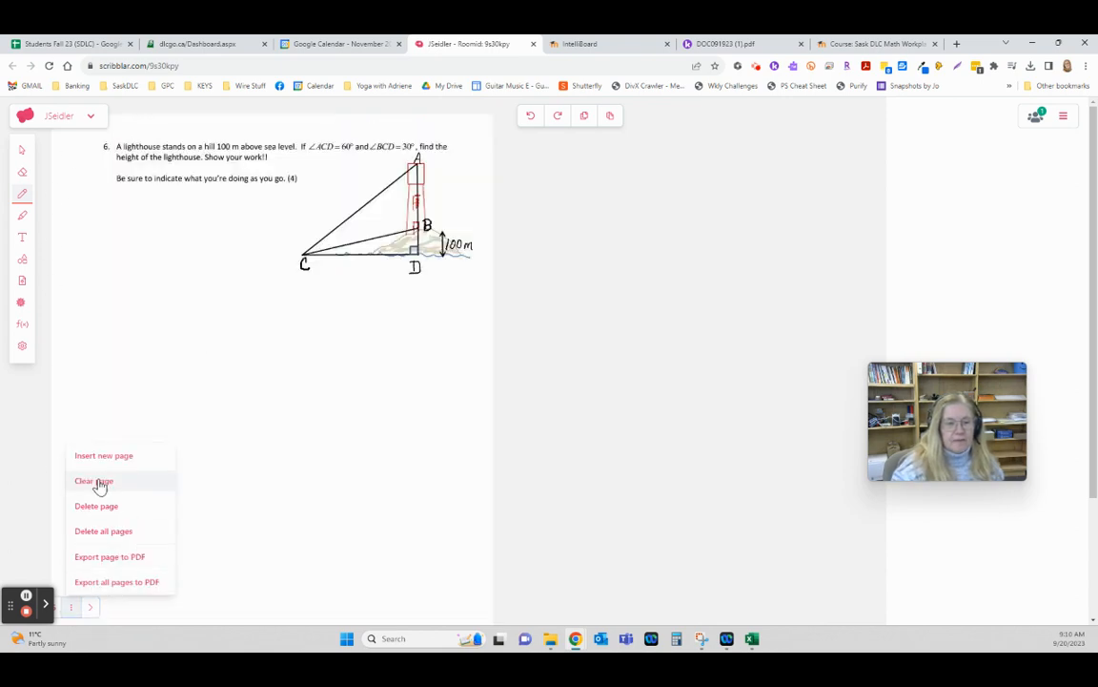
pyautogui.click(93, 481)
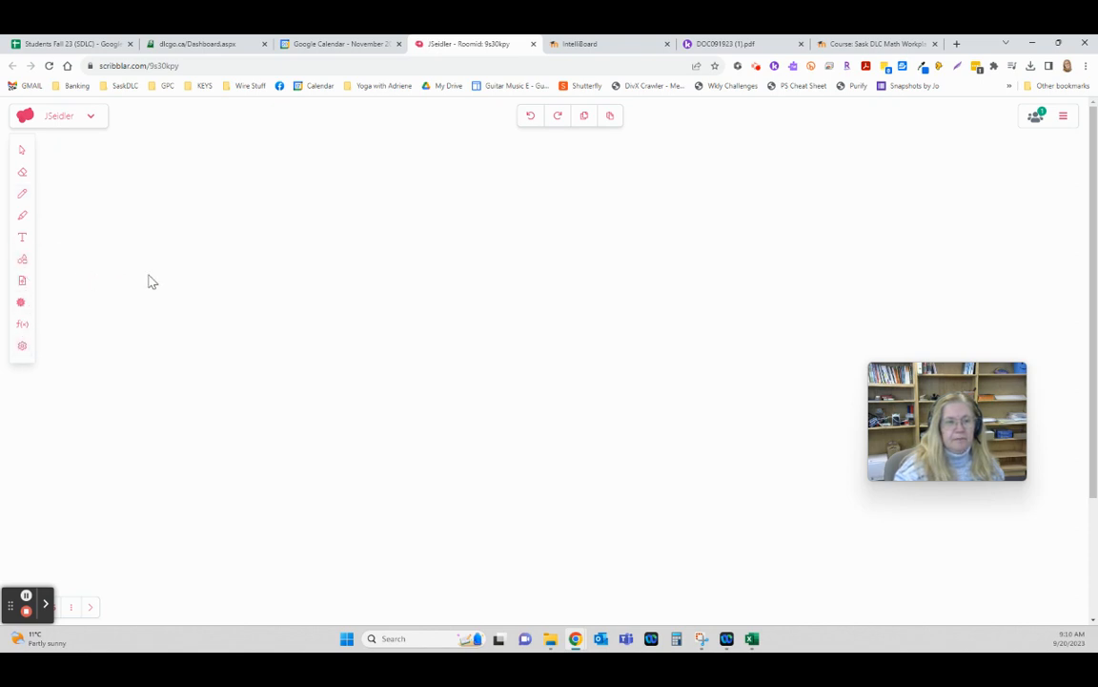
pyautogui.moveTo(148, 279); pyautogui.dragTo(555, 273)
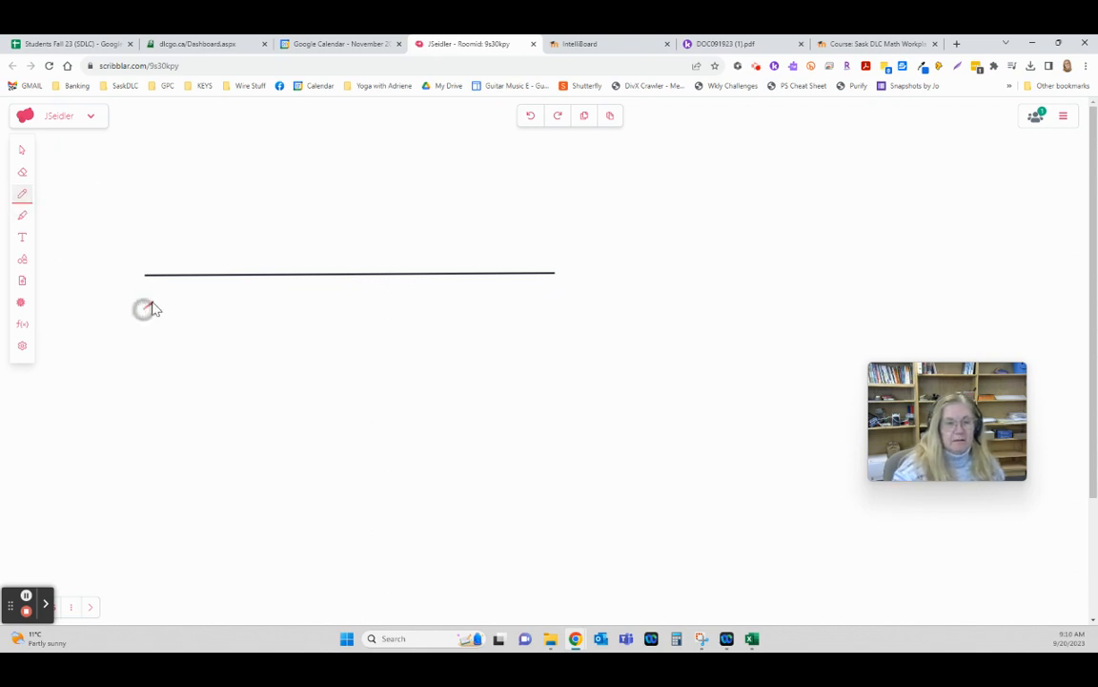
# - Draw arrows for 100%, 50% and 25% under the line, labelling 25% 'quarter'
pyautogui.moveTo(305, 312); pyautogui.dragTo(143, 313)
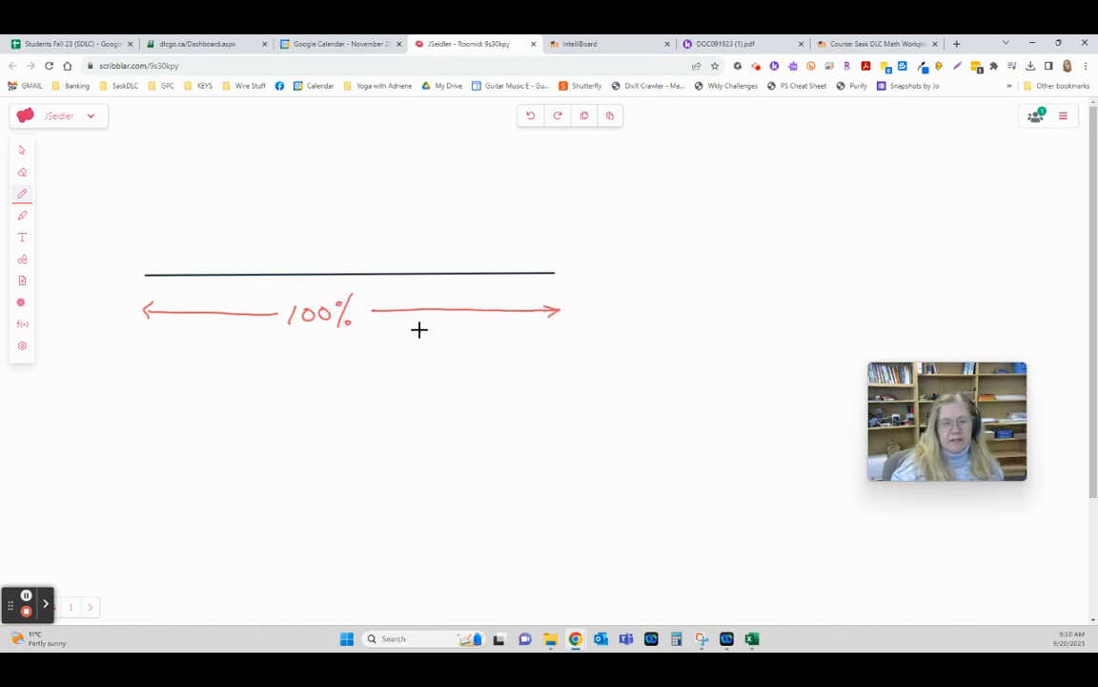
pyautogui.moveTo(295, 369)
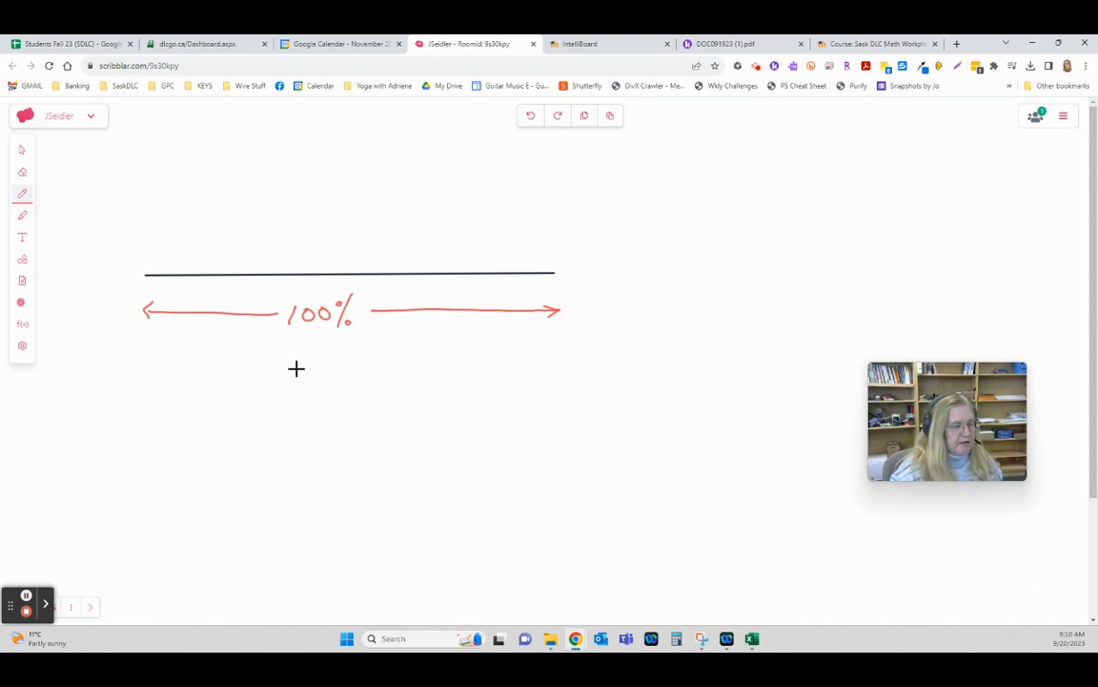
pyautogui.moveTo(338, 365)
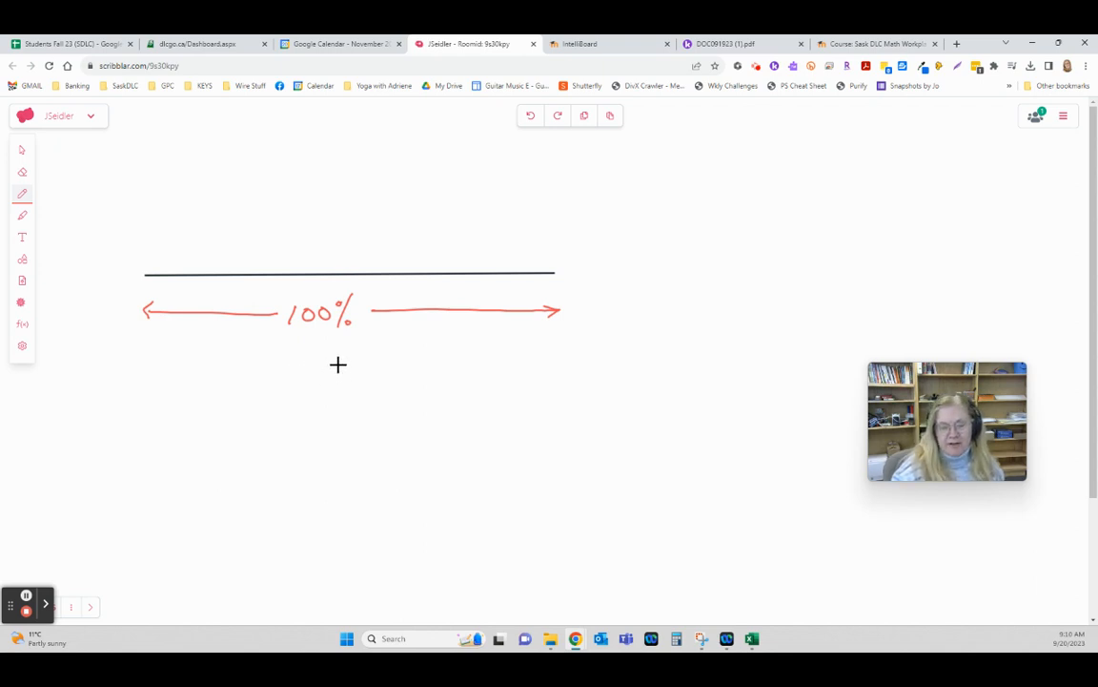
pyautogui.moveTo(291, 341); pyautogui.dragTo(333, 343)
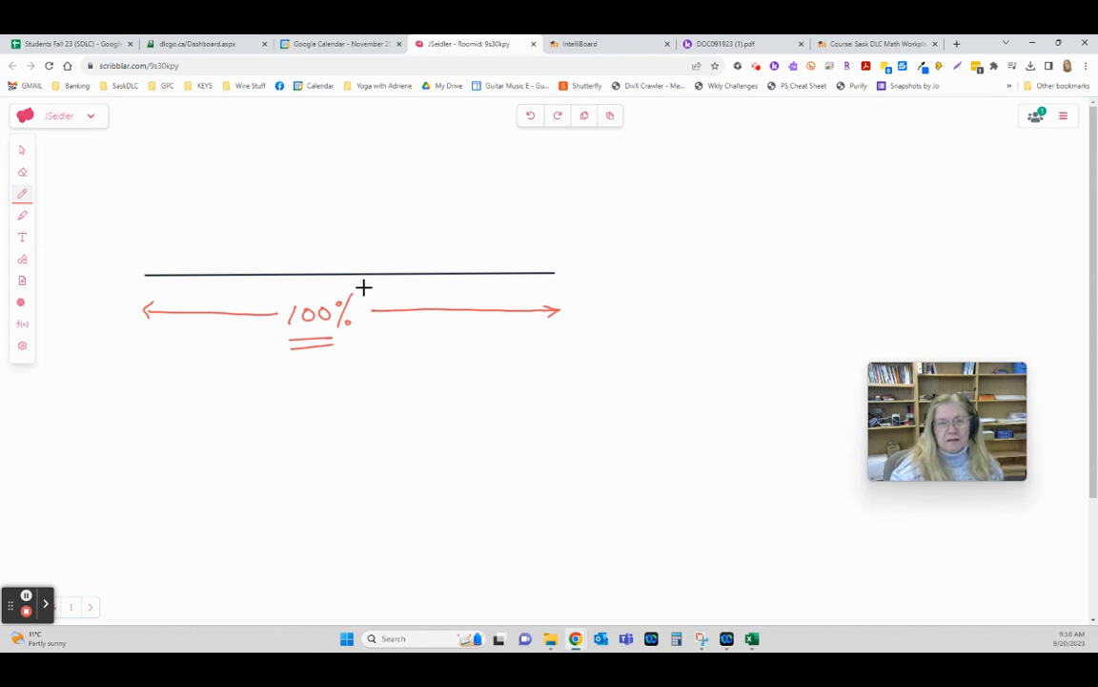
pyautogui.moveTo(229, 393); pyautogui.dragTo(145, 394)
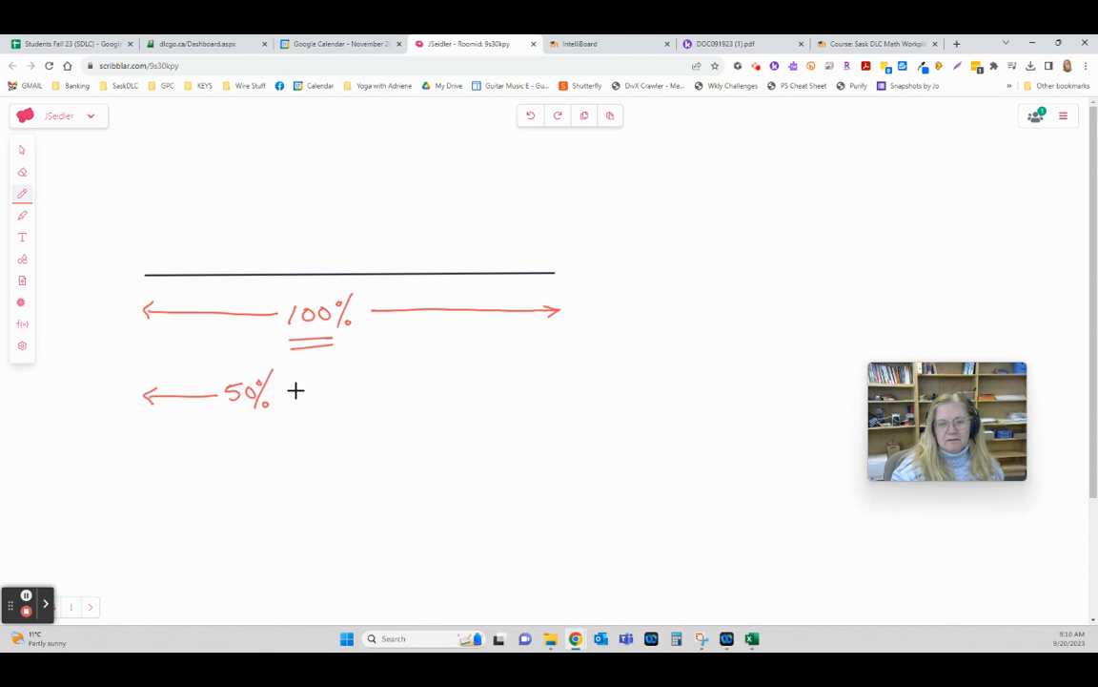
pyautogui.moveTo(272, 389); pyautogui.dragTo(360, 389)
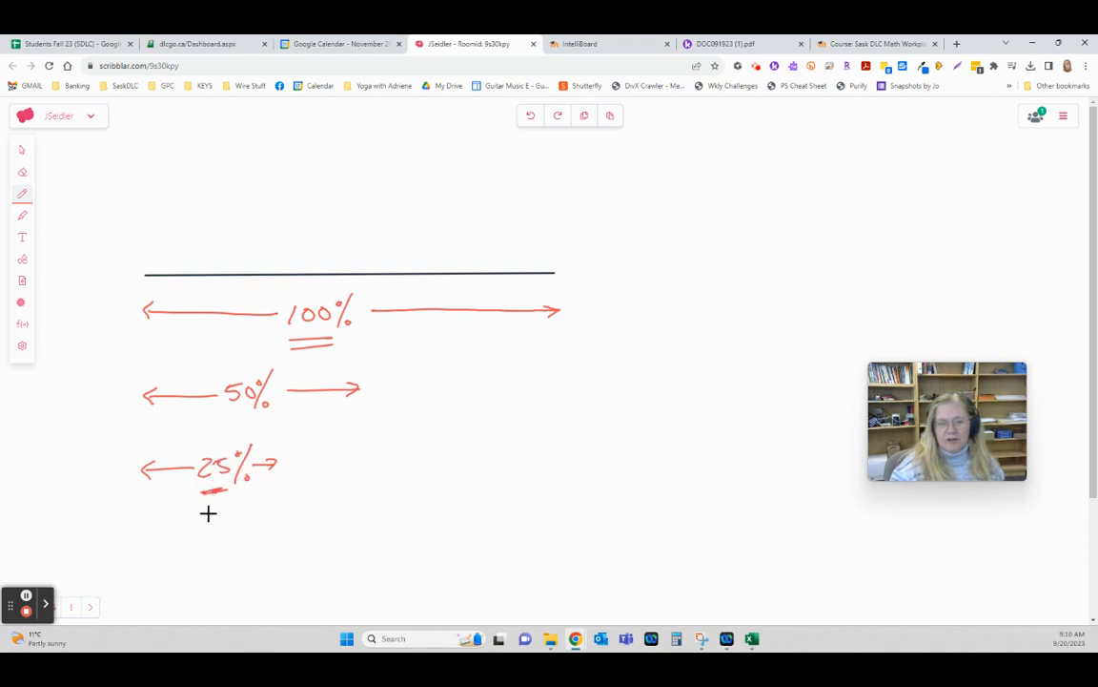
pyautogui.moveTo(171, 520); pyautogui.dragTo(209, 534)
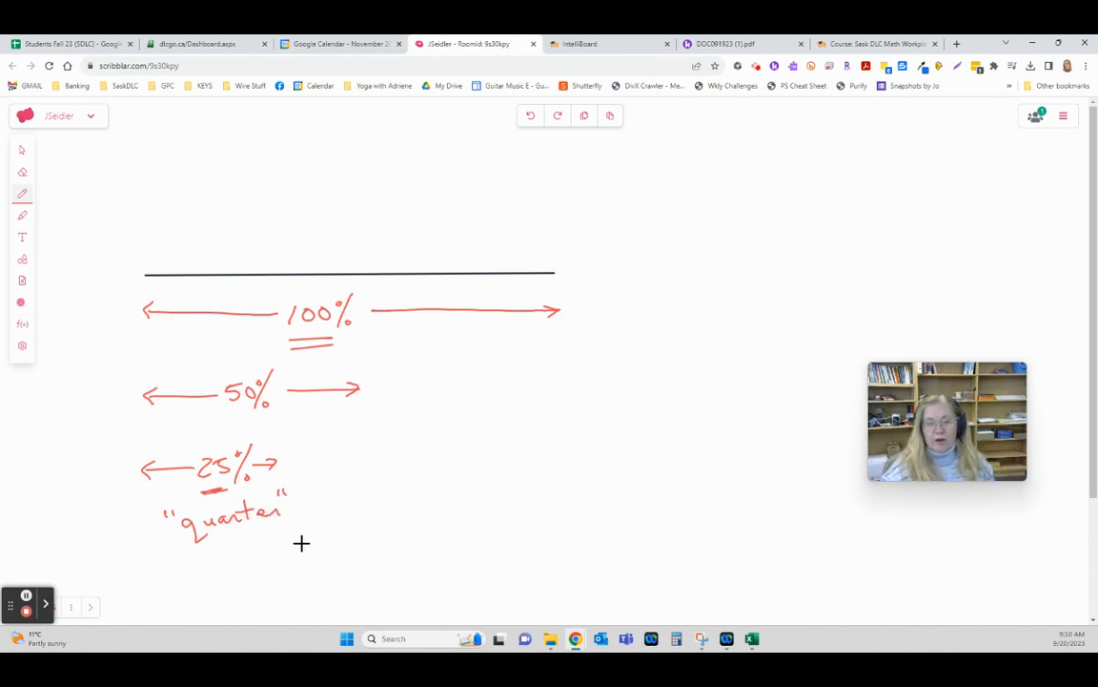
pyautogui.moveTo(438, 377)
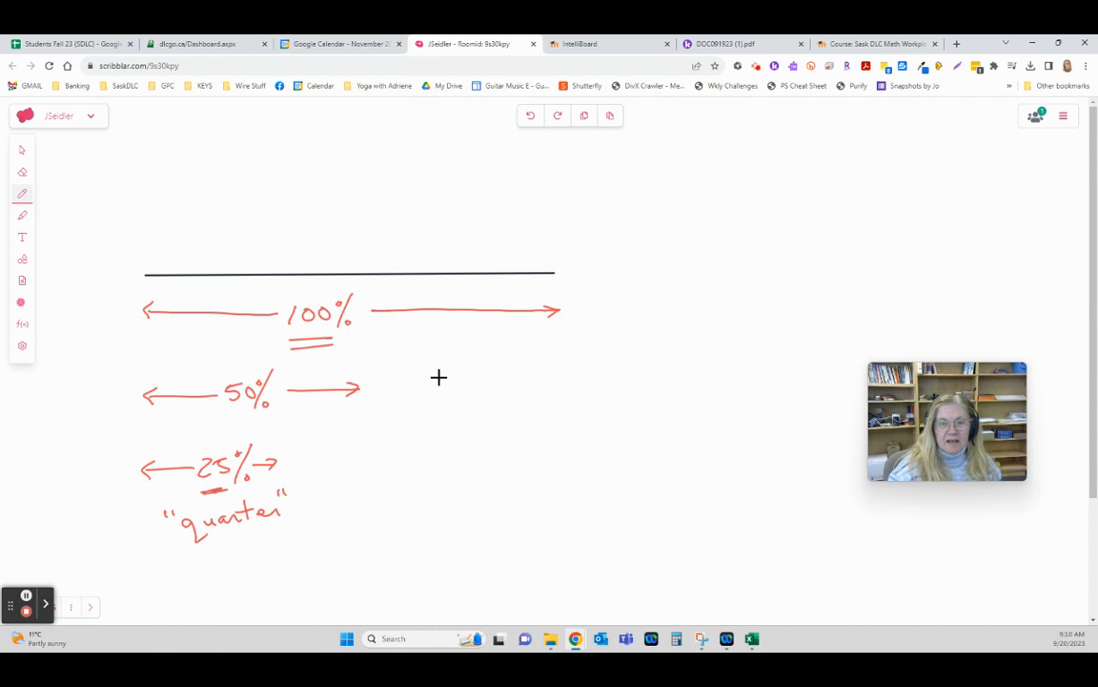
pyautogui.moveTo(434, 374)
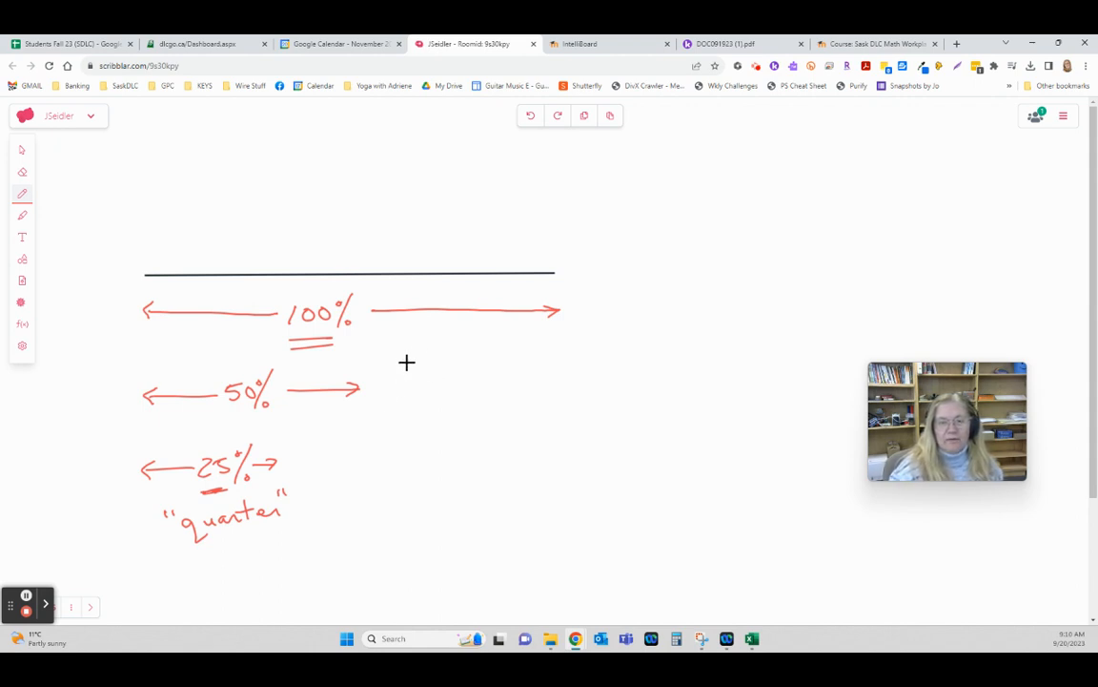
pyautogui.click(70, 606)
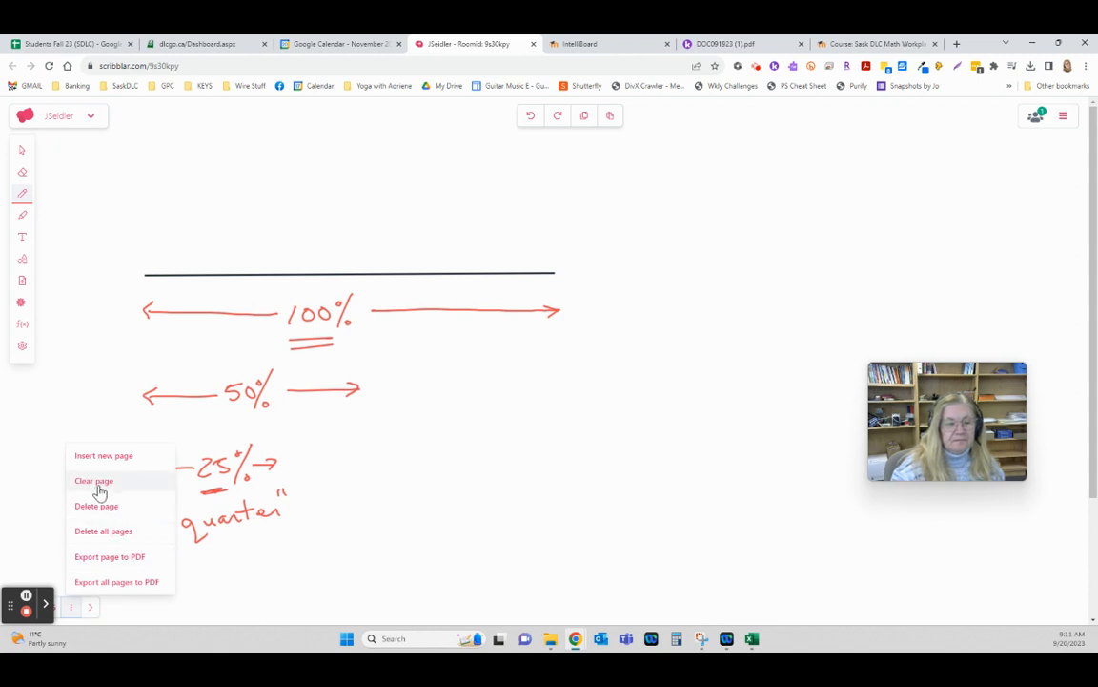
# - Clear the page, underline 11%, and write 11% = 11/100 = 0.11 with 0.11 boxed
pyautogui.click(94, 480)
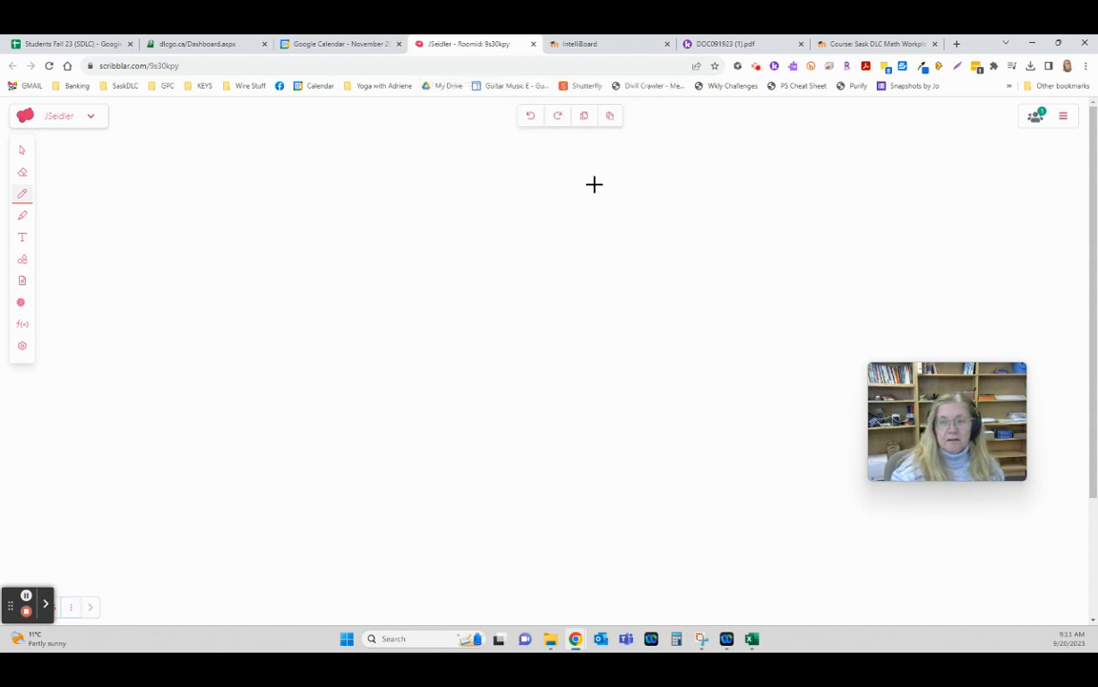
pyautogui.moveTo(102, 204)
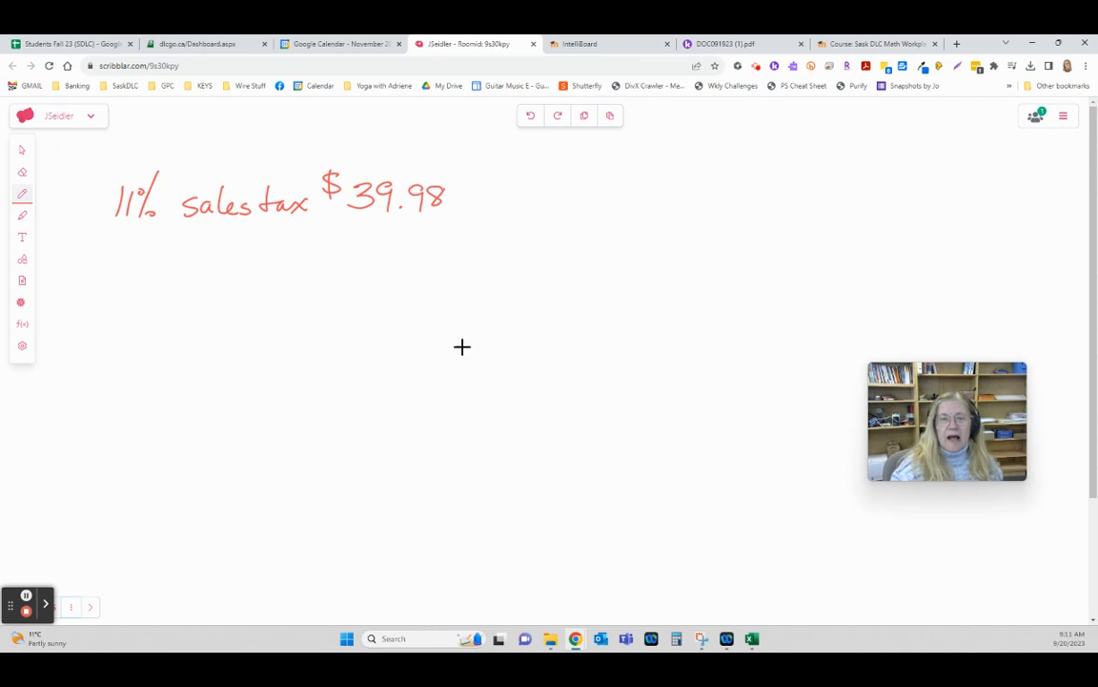
pyautogui.moveTo(105, 238); pyautogui.dragTo(167, 237)
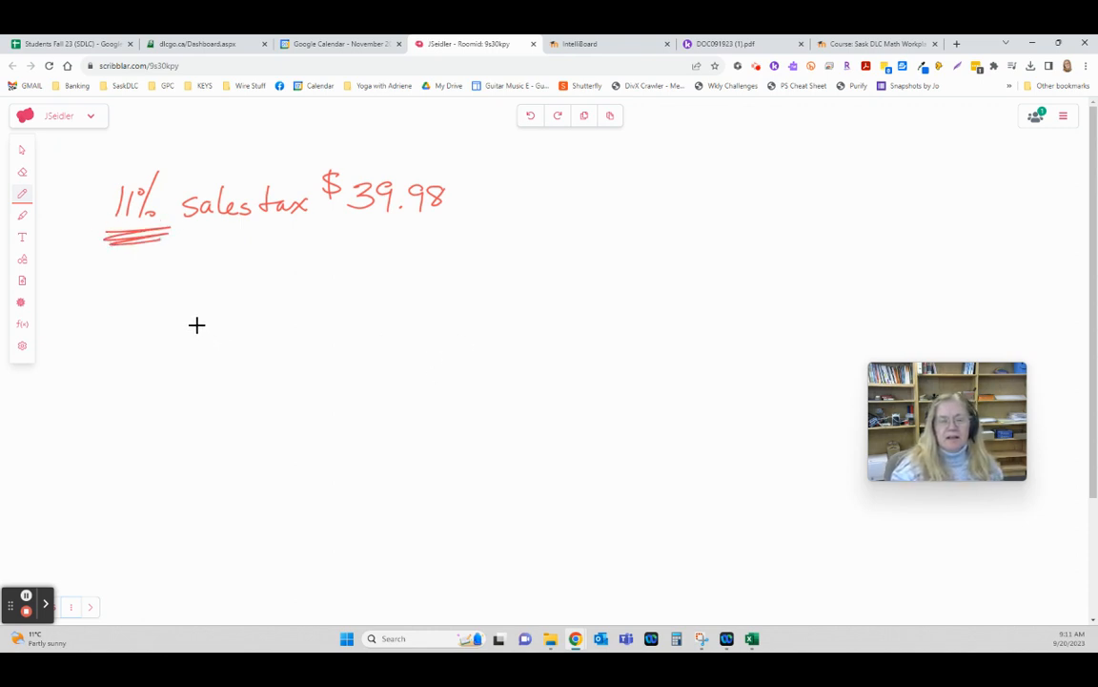
pyautogui.moveTo(156, 279)
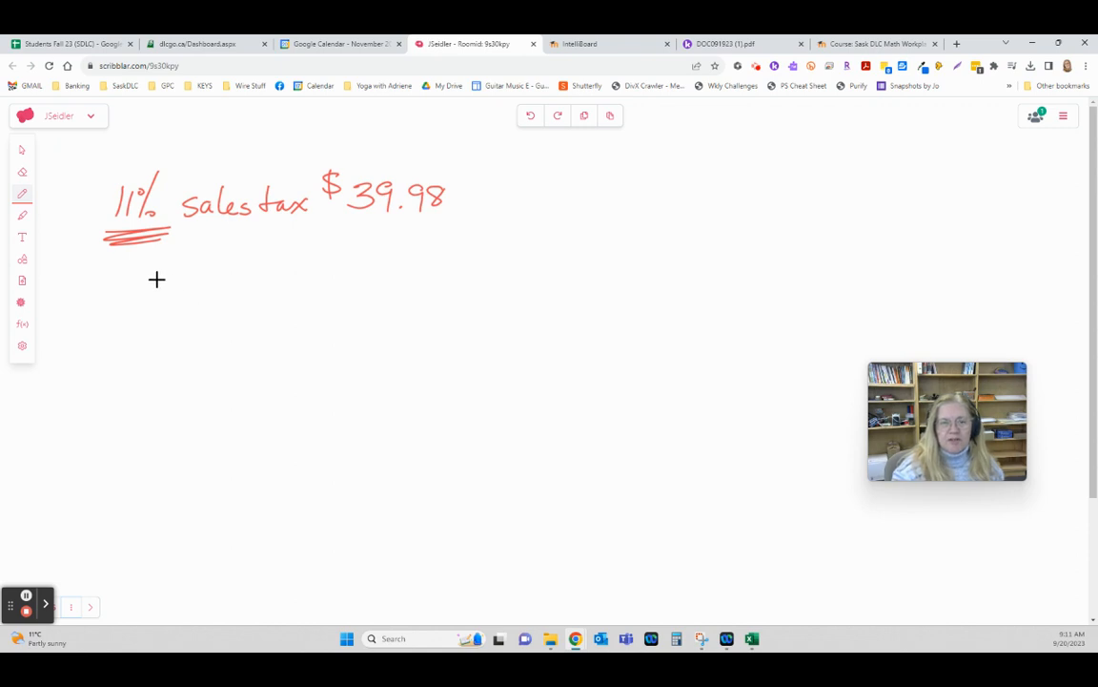
pyautogui.moveTo(141, 284); pyautogui.dragTo(147, 270)
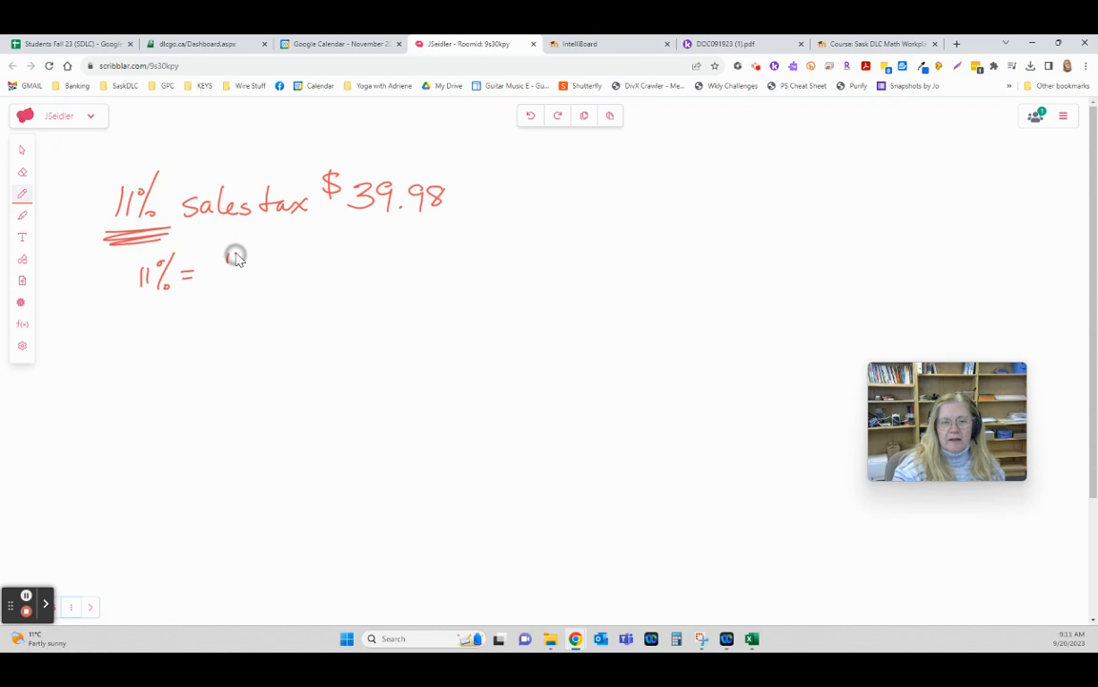
pyautogui.moveTo(229, 257); pyautogui.dragTo(305, 277)
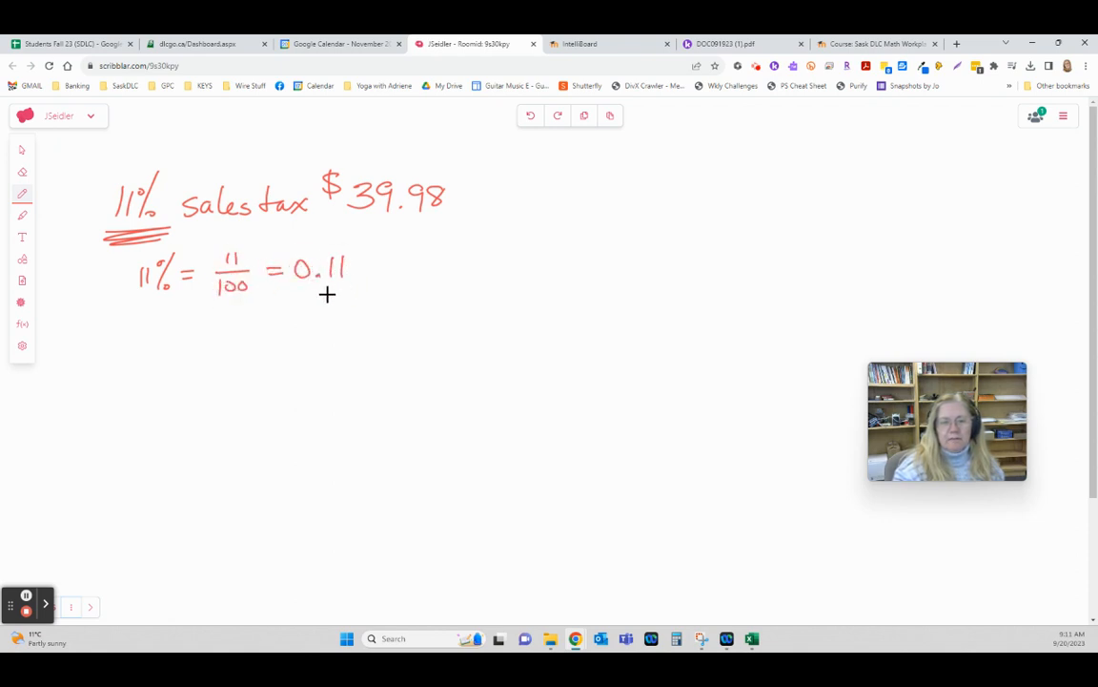
pyautogui.moveTo(327, 293); pyautogui.dragTo(374, 279)
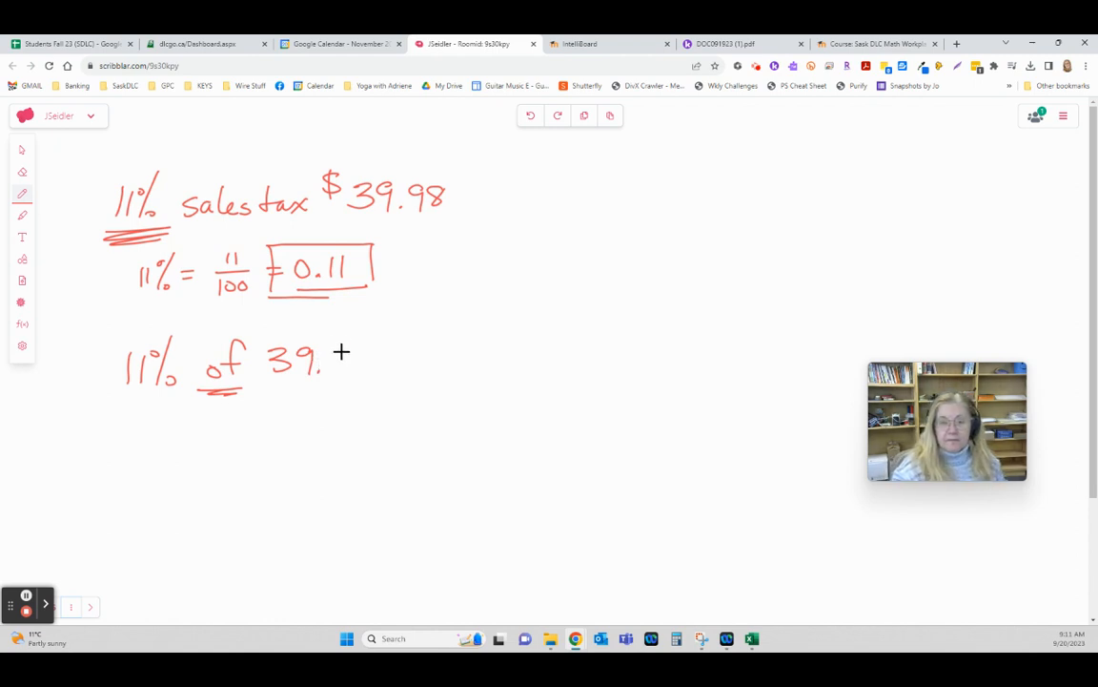
# - Write 11% of 39.98 as the product 0.11(39.98)
pyautogui.moveTo(200, 391); pyautogui.dragTo(248, 391)
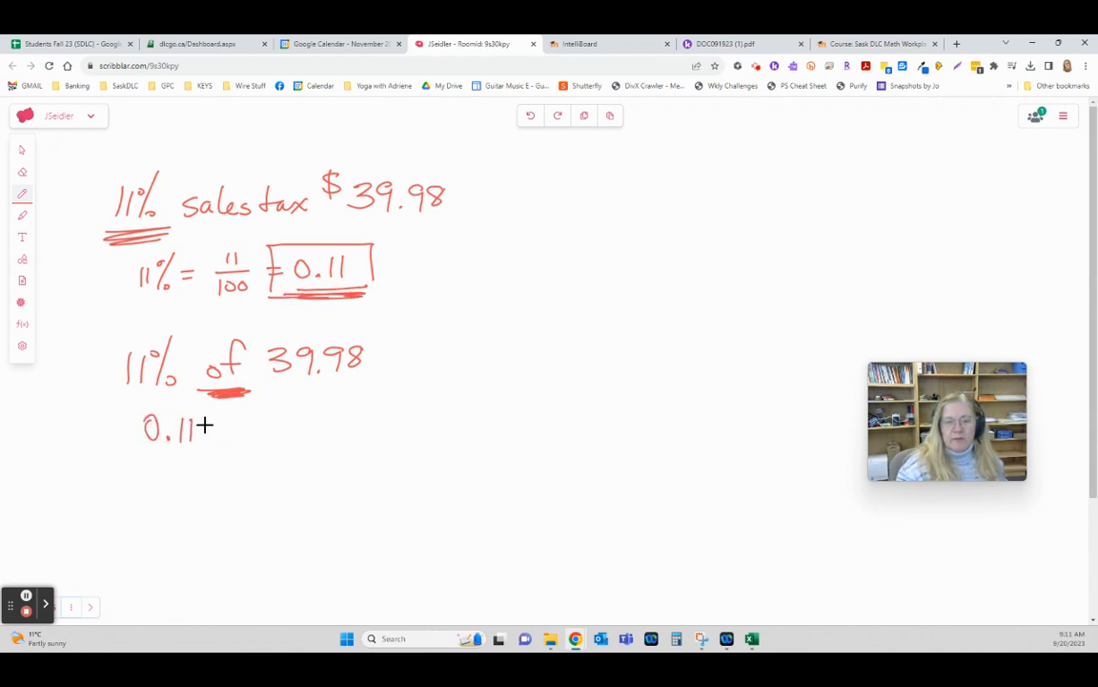
pyautogui.moveTo(215, 410); pyautogui.dragTo(215, 458)
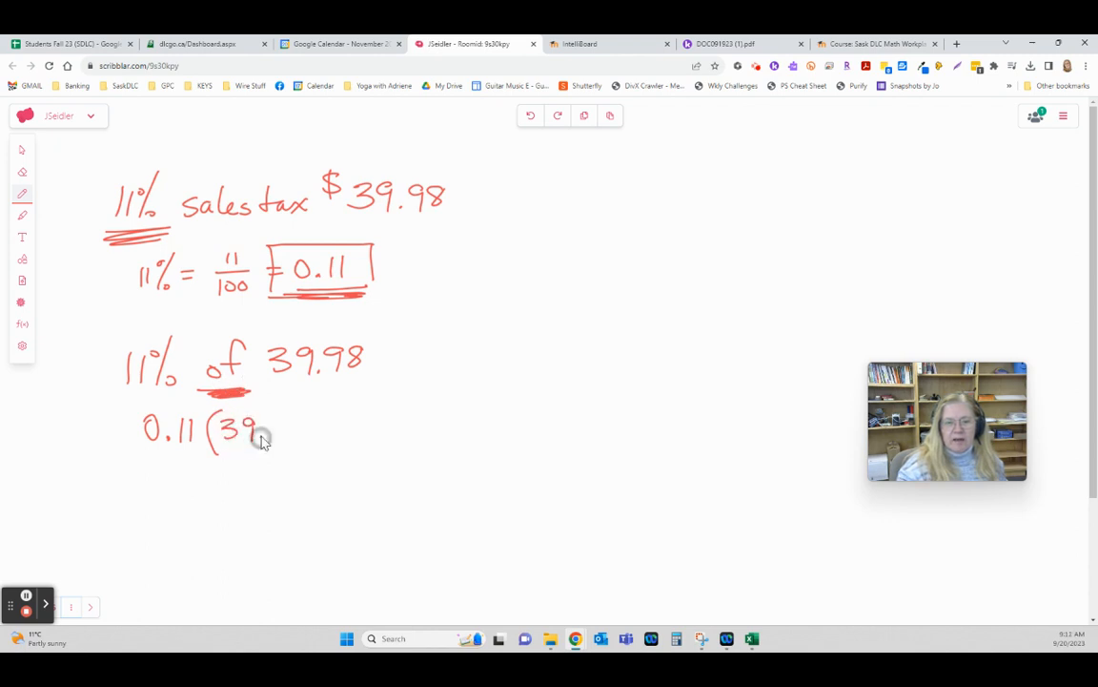
pyautogui.moveTo(257, 424); pyautogui.dragTo(309, 438)
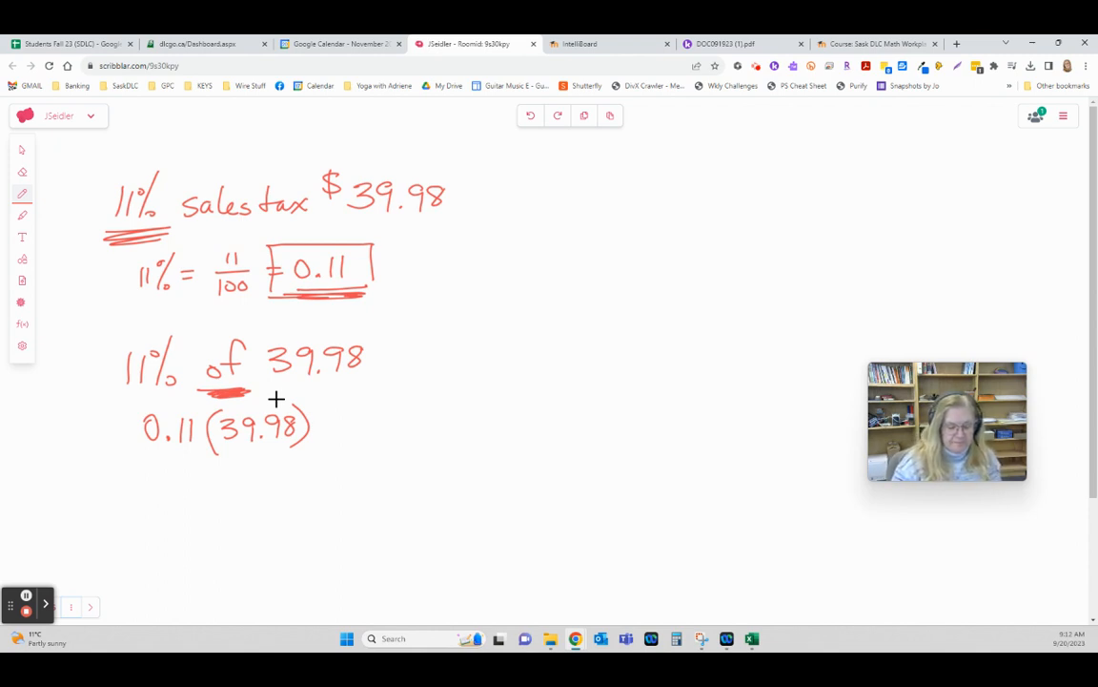
pyautogui.moveTo(303, 433)
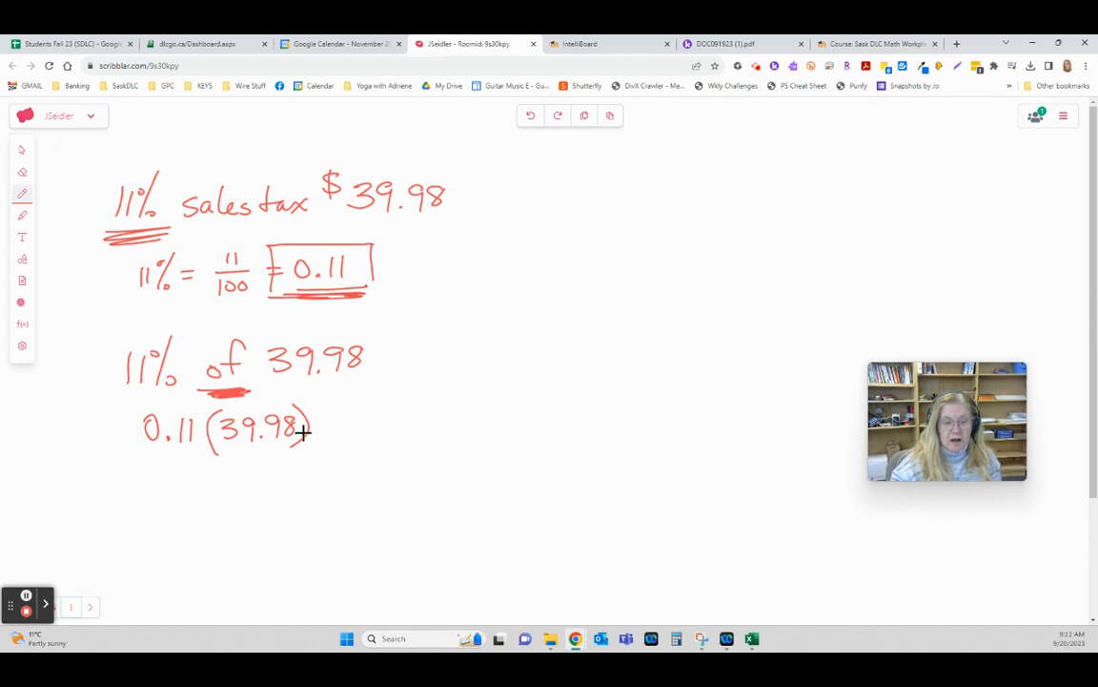
# - Write the result 4.3978, mark its decimal digits, and round to $4.40
pyautogui.moveTo(167, 489); pyautogui.dragTo(214, 477)
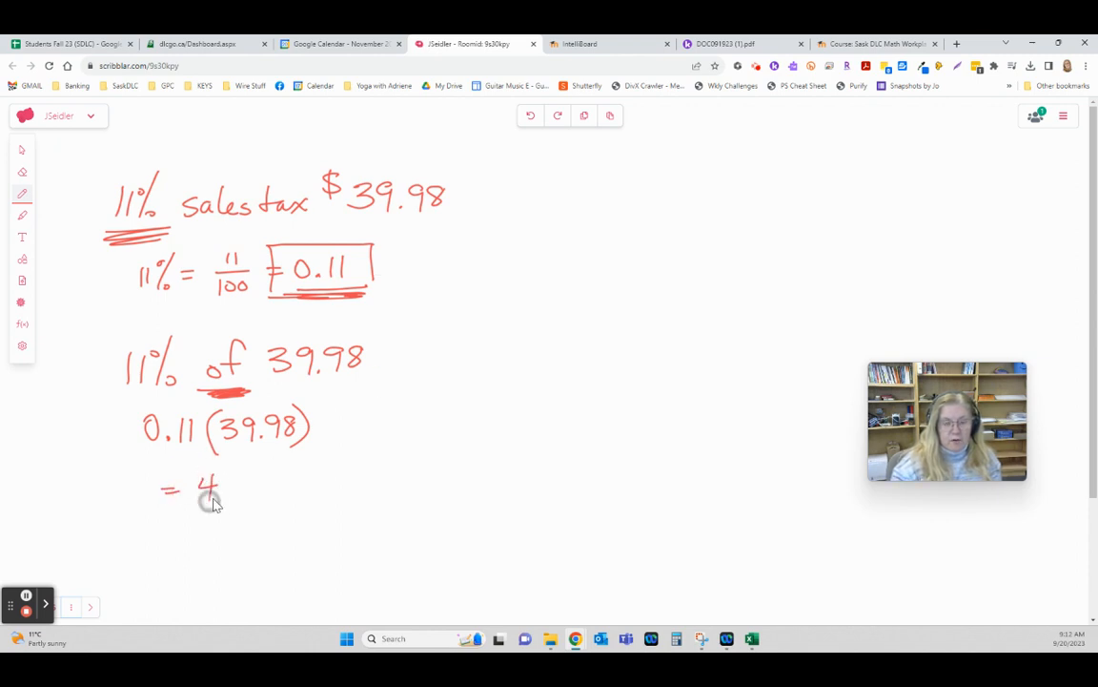
pyautogui.moveTo(229, 486); pyautogui.dragTo(286, 487)
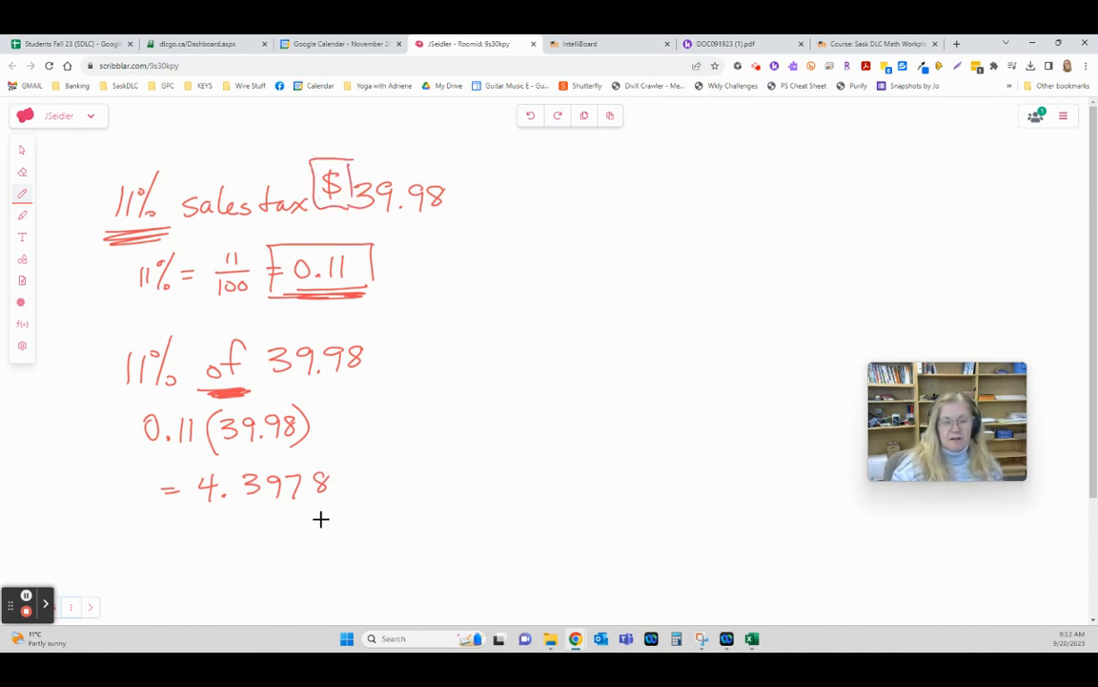
pyautogui.moveTo(228, 510)
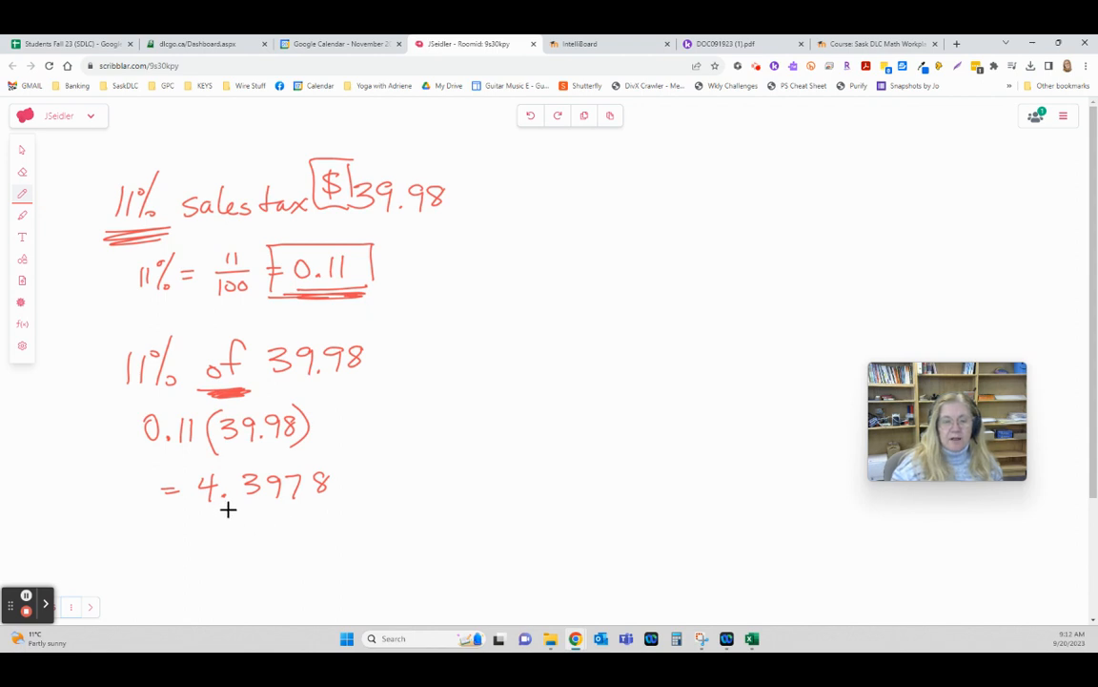
pyautogui.moveTo(249, 510)
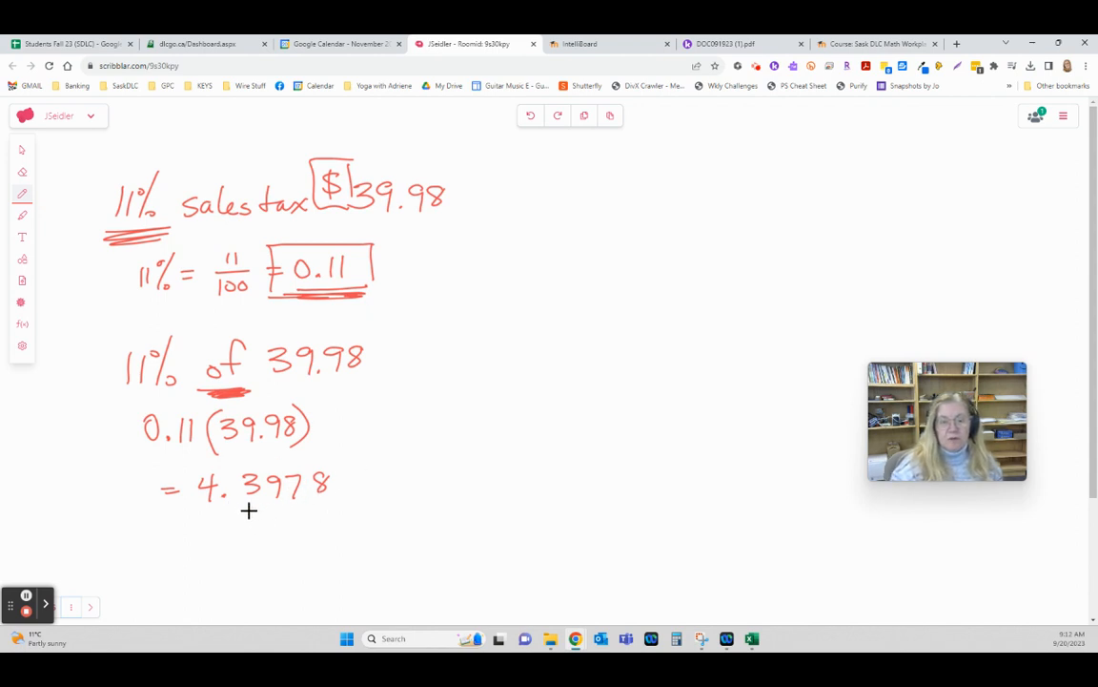
pyautogui.moveTo(255, 508); pyautogui.dragTo(372, 504)
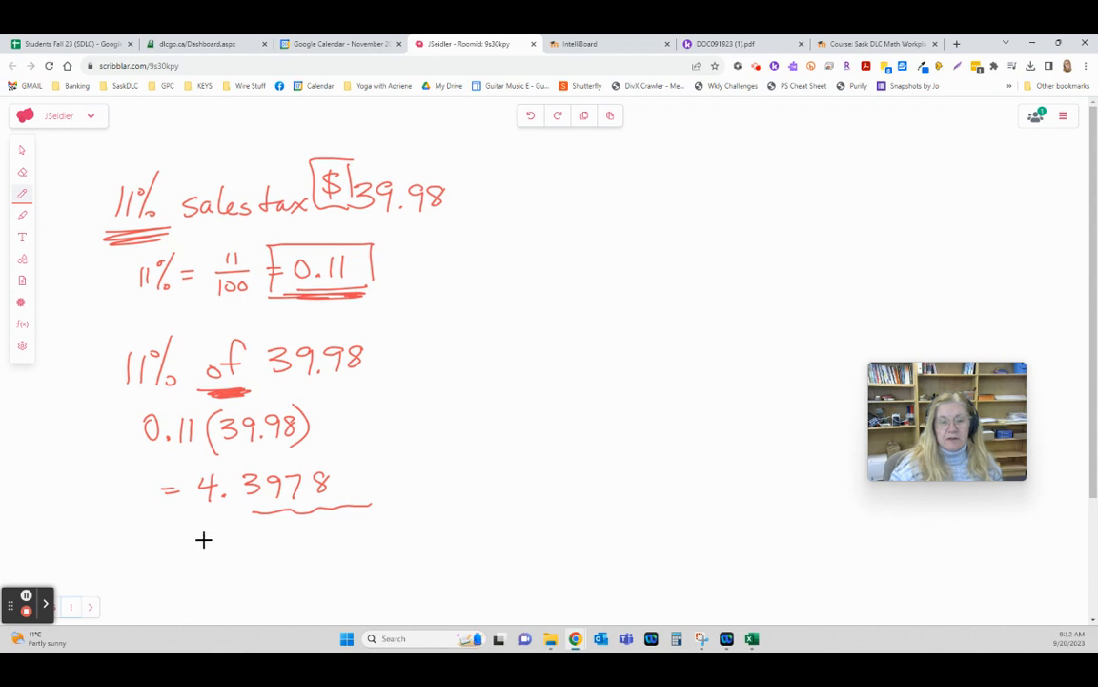
pyautogui.moveTo(172, 548); pyautogui.dragTo(208, 544)
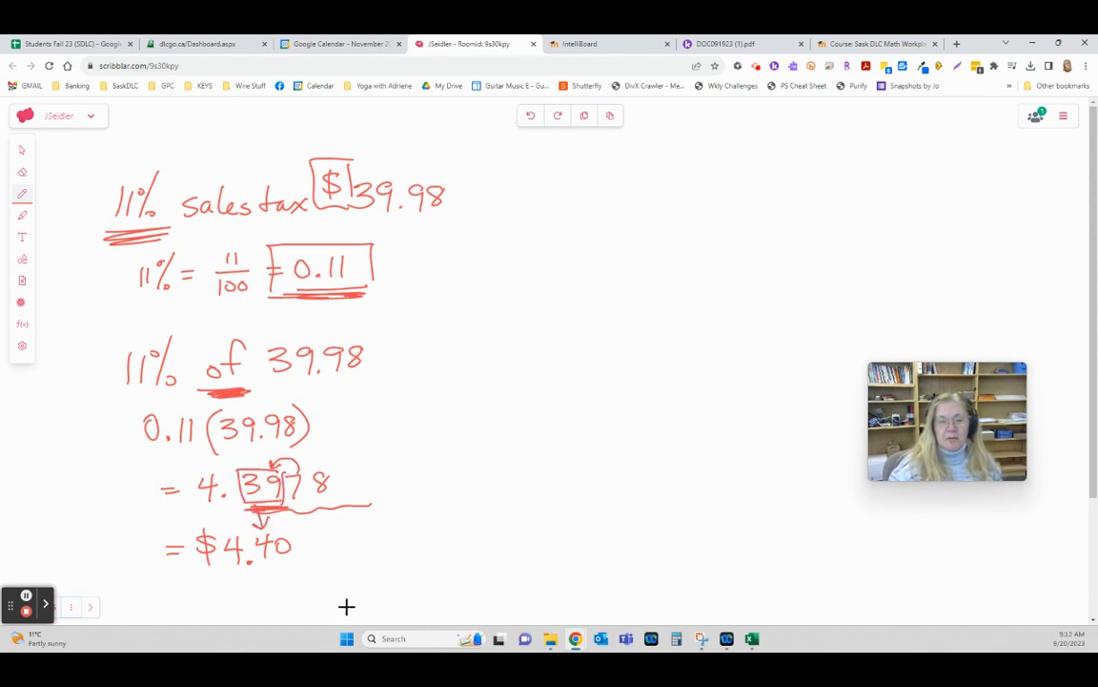
pyautogui.moveTo(534, 413)
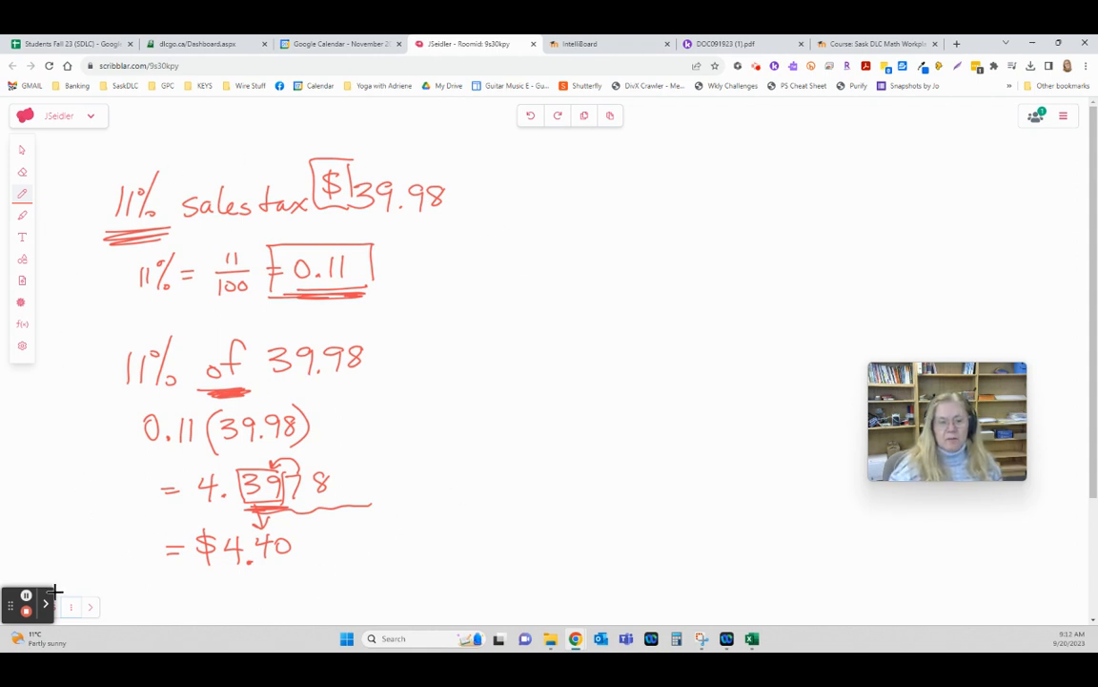
# - Clear the sales tax page and confirm the wipe with OK
pyautogui.click(70, 606)
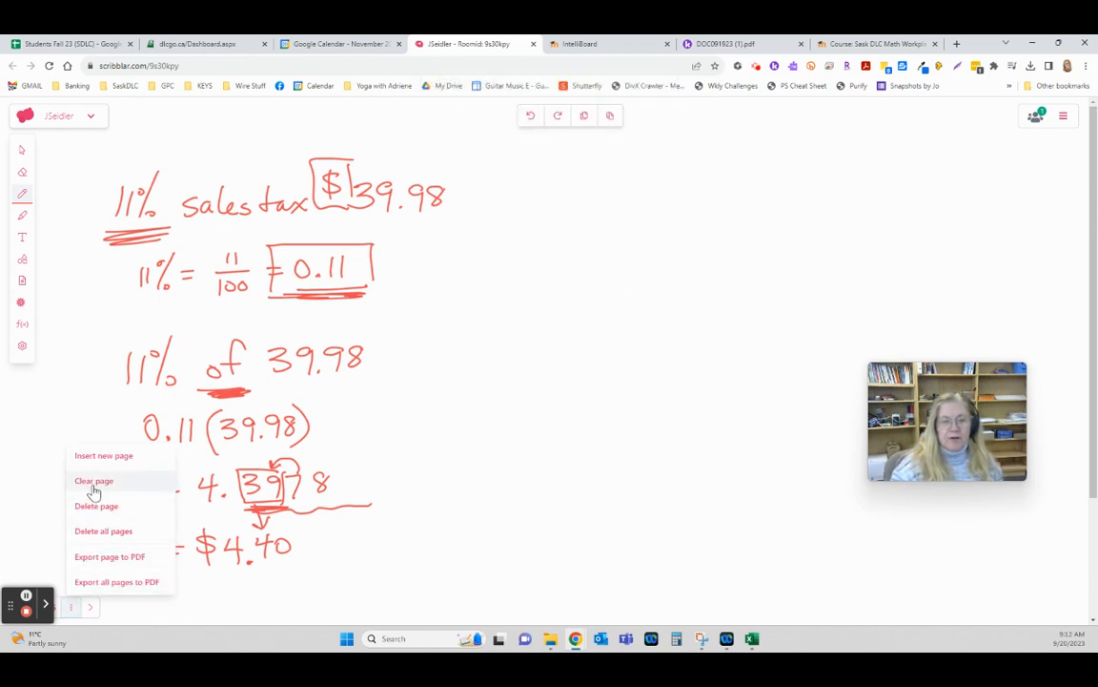
pyautogui.click(93, 480)
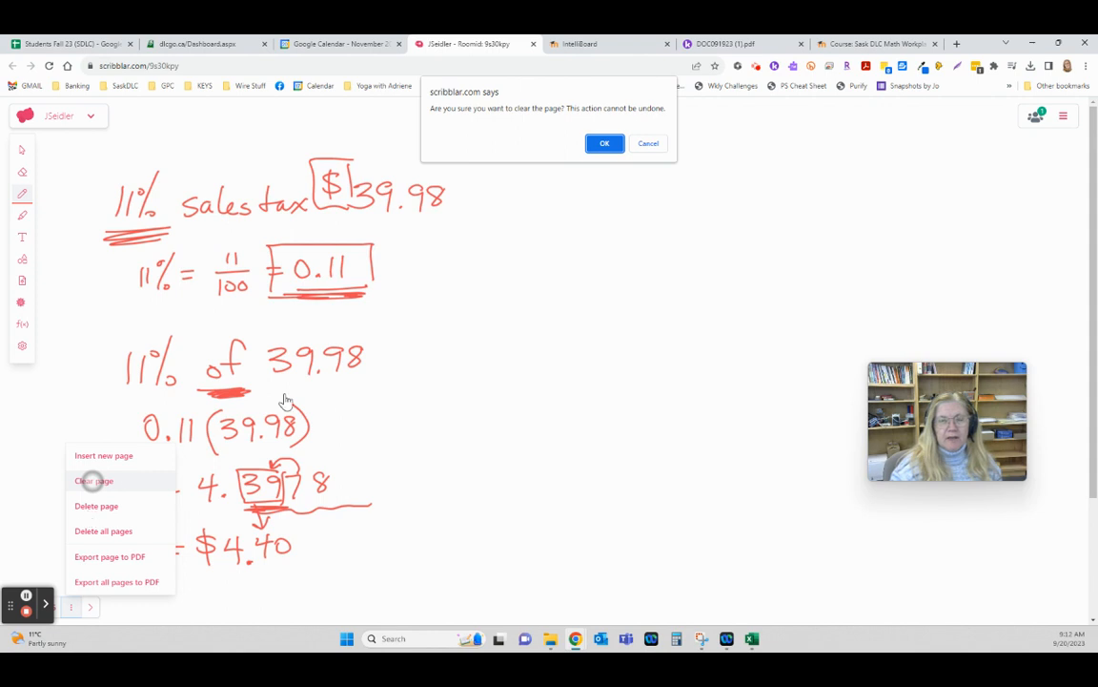
pyautogui.click(604, 143)
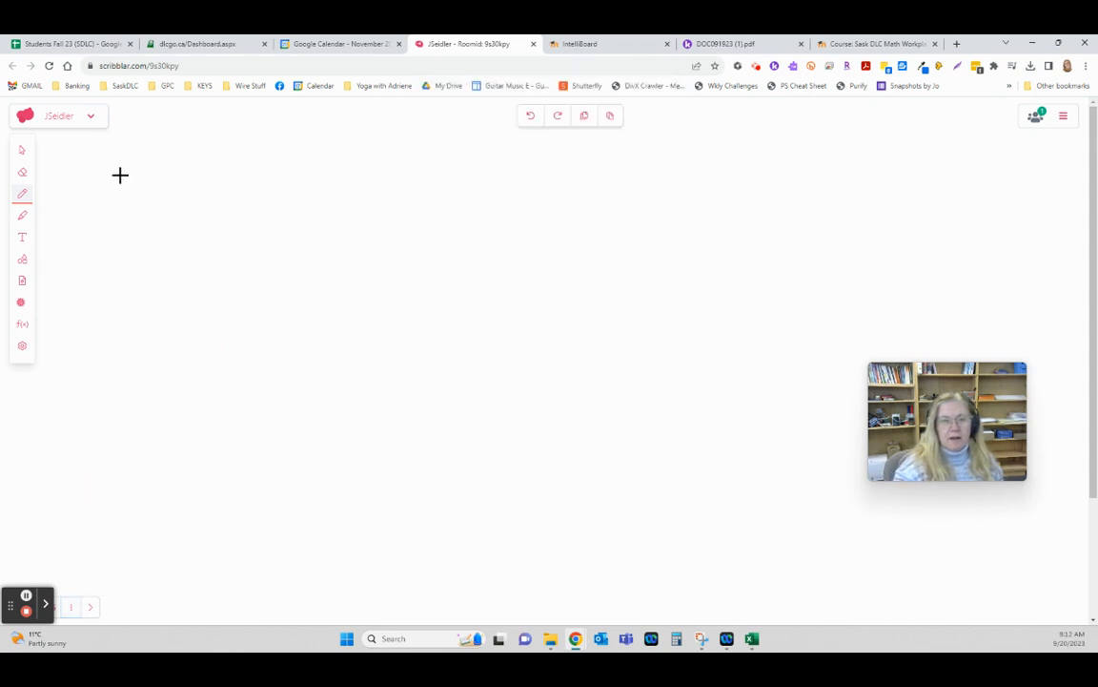
# - Write 'What percent is 15 out of 30?', underline key words, and begin x/100 = 15
pyautogui.moveTo(115, 181); pyautogui.dragTo(201, 182)
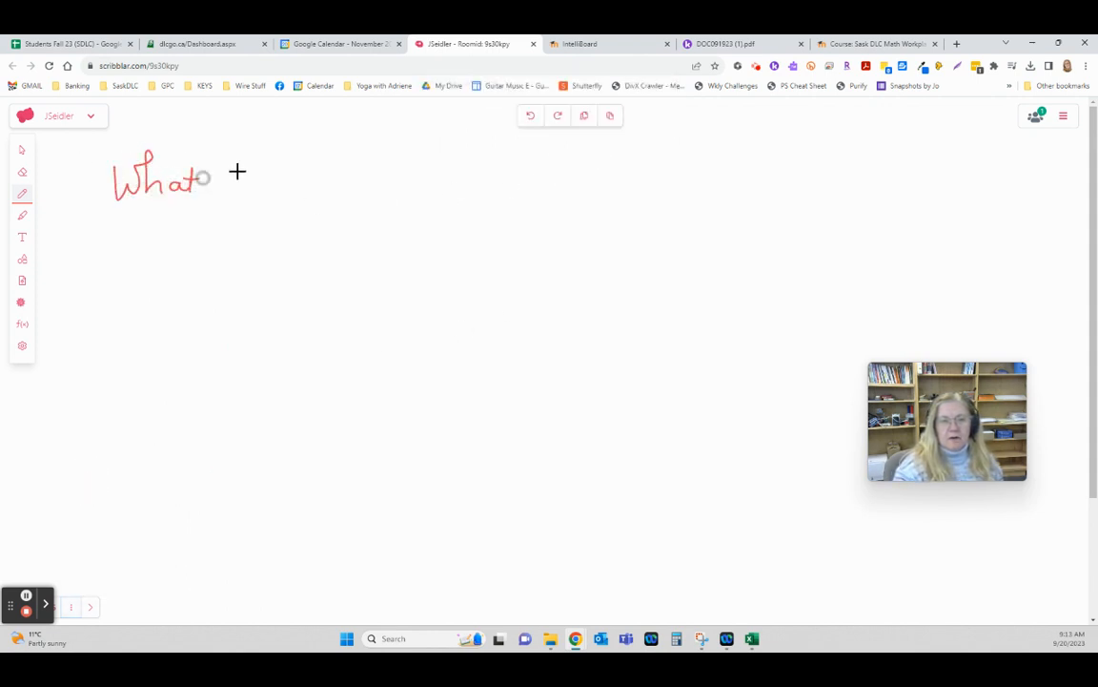
pyautogui.moveTo(215, 190); pyautogui.dragTo(320, 191)
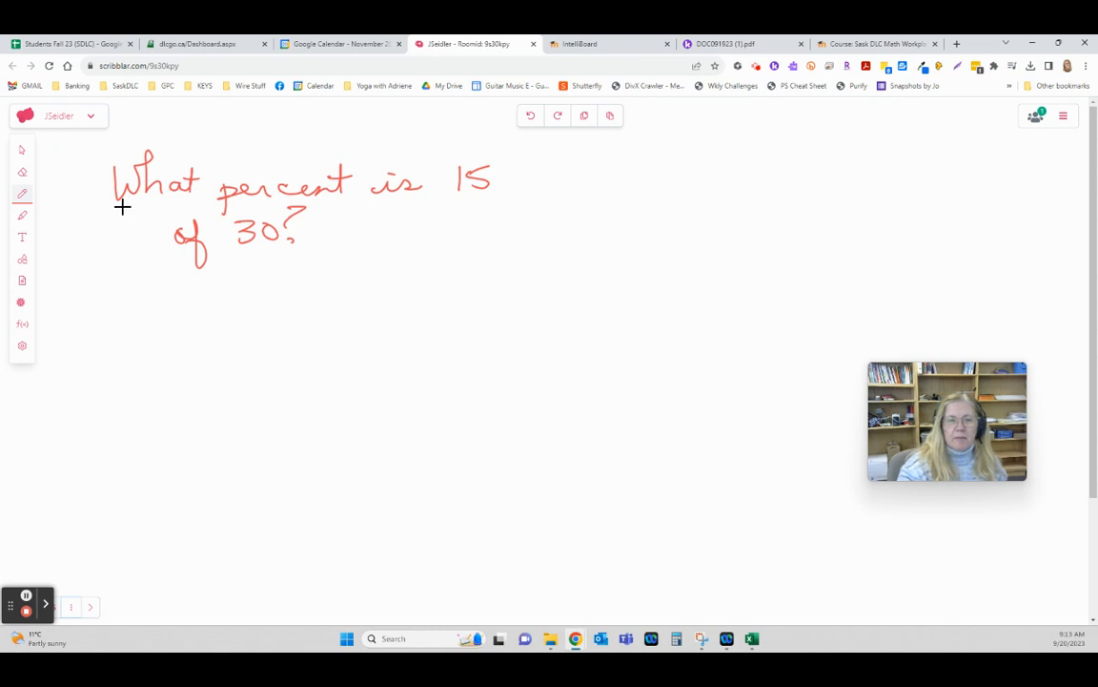
pyautogui.moveTo(114, 208); pyautogui.dragTo(315, 207)
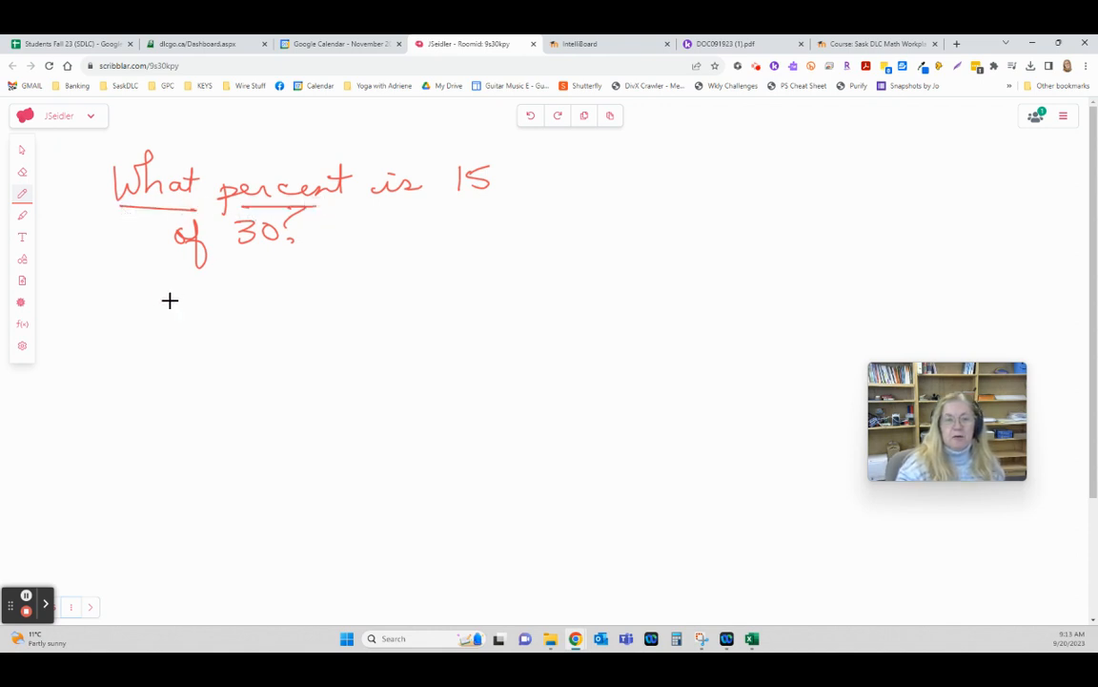
pyautogui.moveTo(153, 301); pyautogui.dragTo(152, 371)
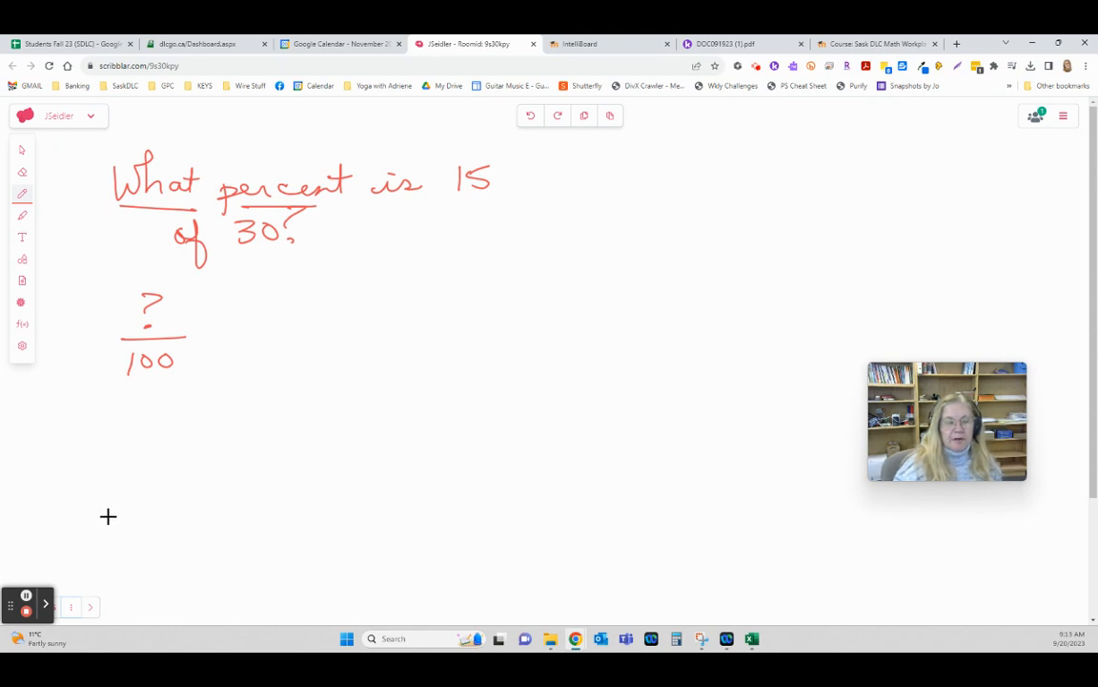
pyautogui.moveTo(148, 290); pyautogui.dragTo(177, 324)
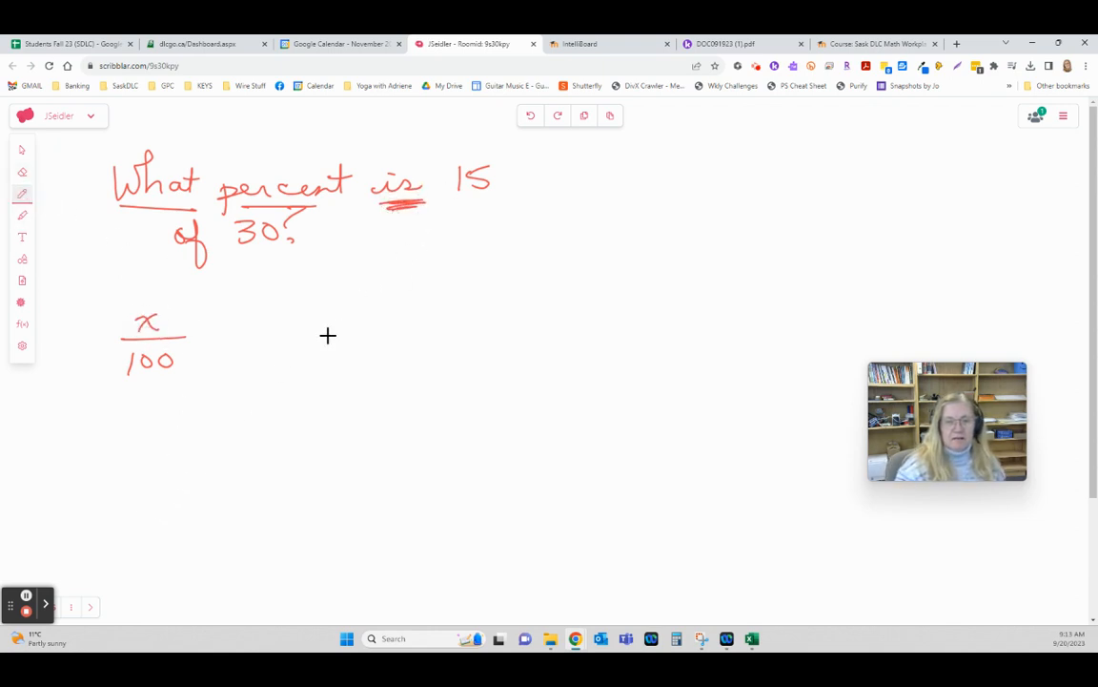
pyautogui.moveTo(210, 333); pyautogui.dragTo(234, 335)
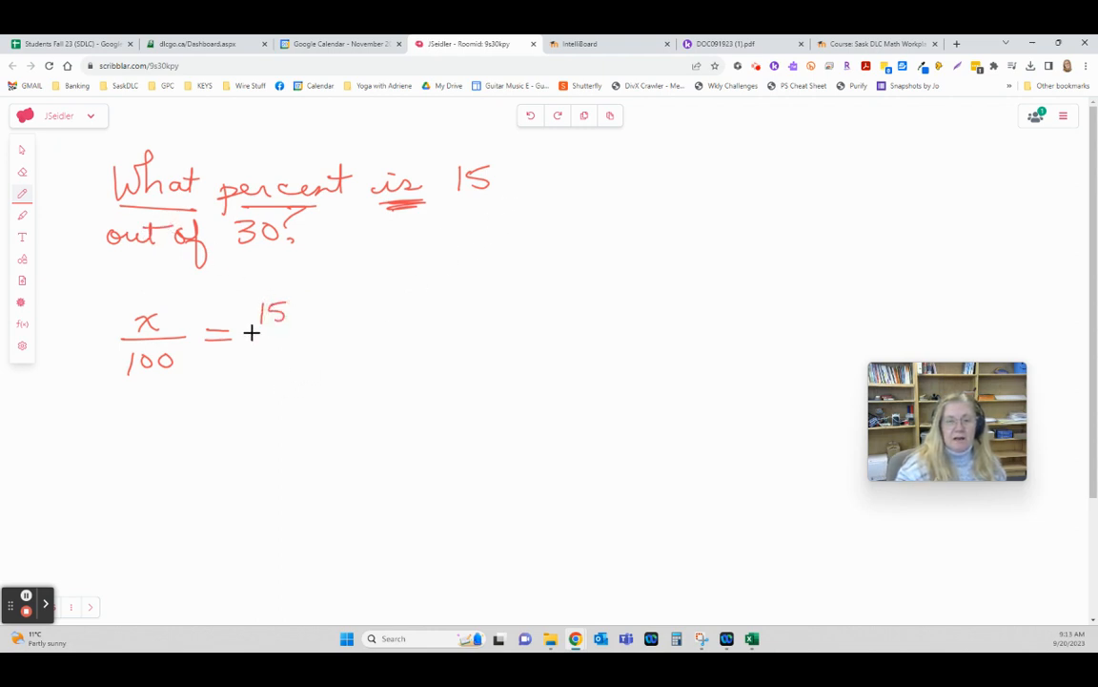
# - Complete 15/30, note 50% beside the box, and rewrite x/100 = 15/30 below
pyautogui.moveTo(250, 334); pyautogui.dragTo(314, 332)
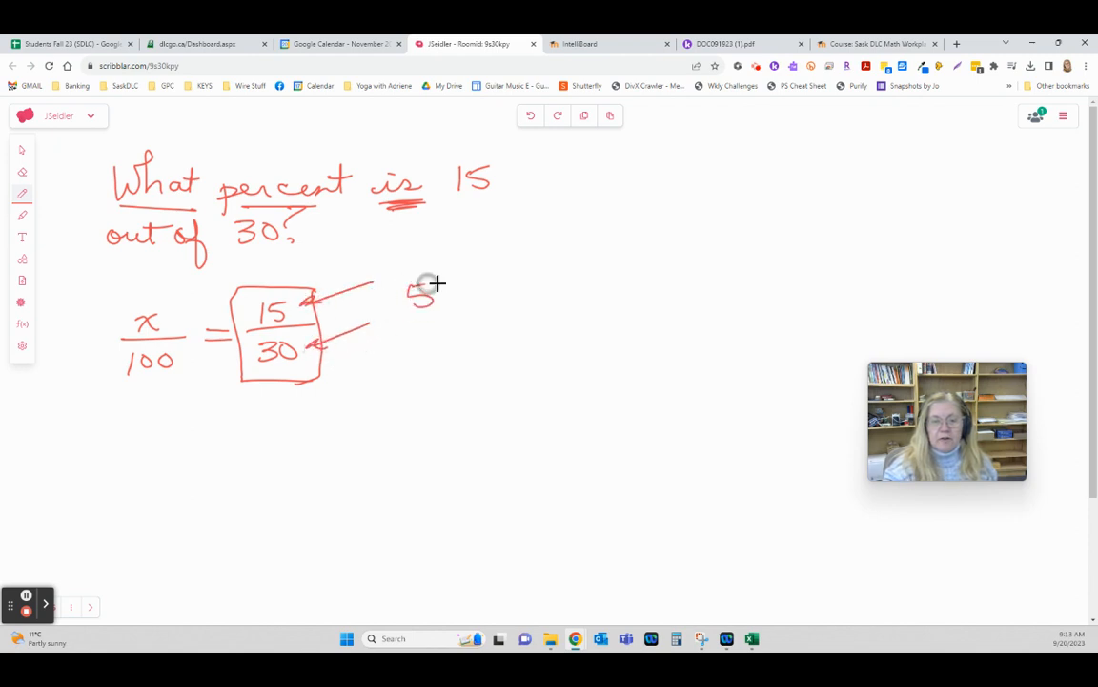
pyautogui.moveTo(443, 291); pyautogui.dragTo(477, 300)
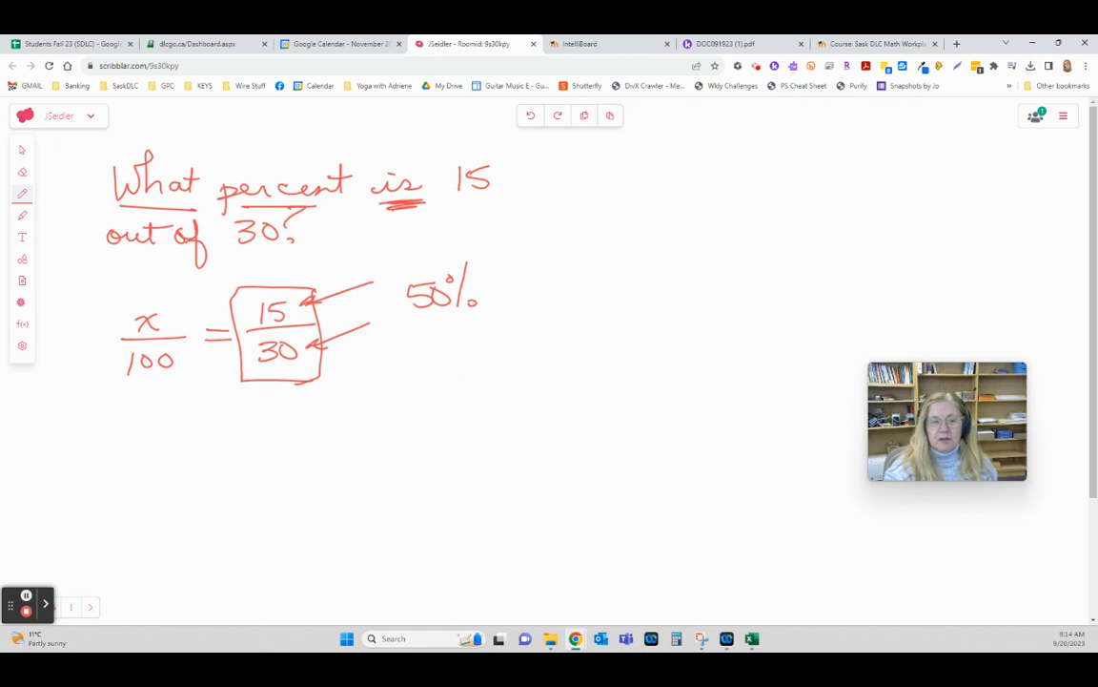
pyautogui.click(21, 194)
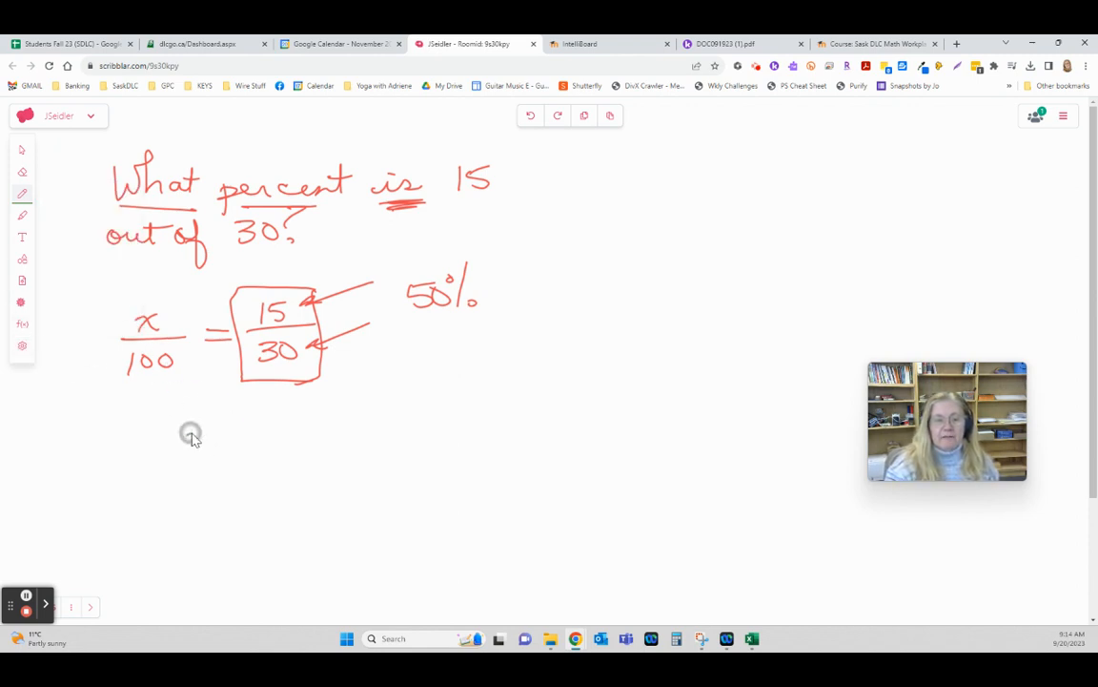
pyautogui.moveTo(201, 434); pyautogui.dragTo(190, 486)
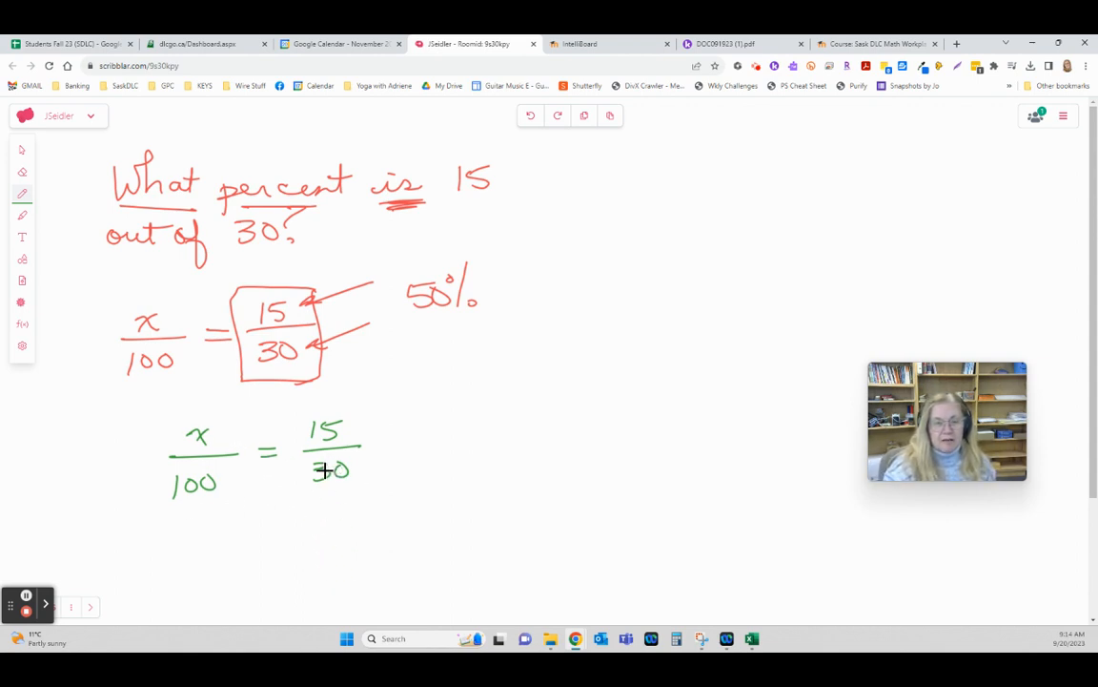
# - Cross-multiply x/100 = 15/30 to get 30x = 1500, then write x = 50
pyautogui.moveTo(191, 431); pyautogui.dragTo(372, 472)
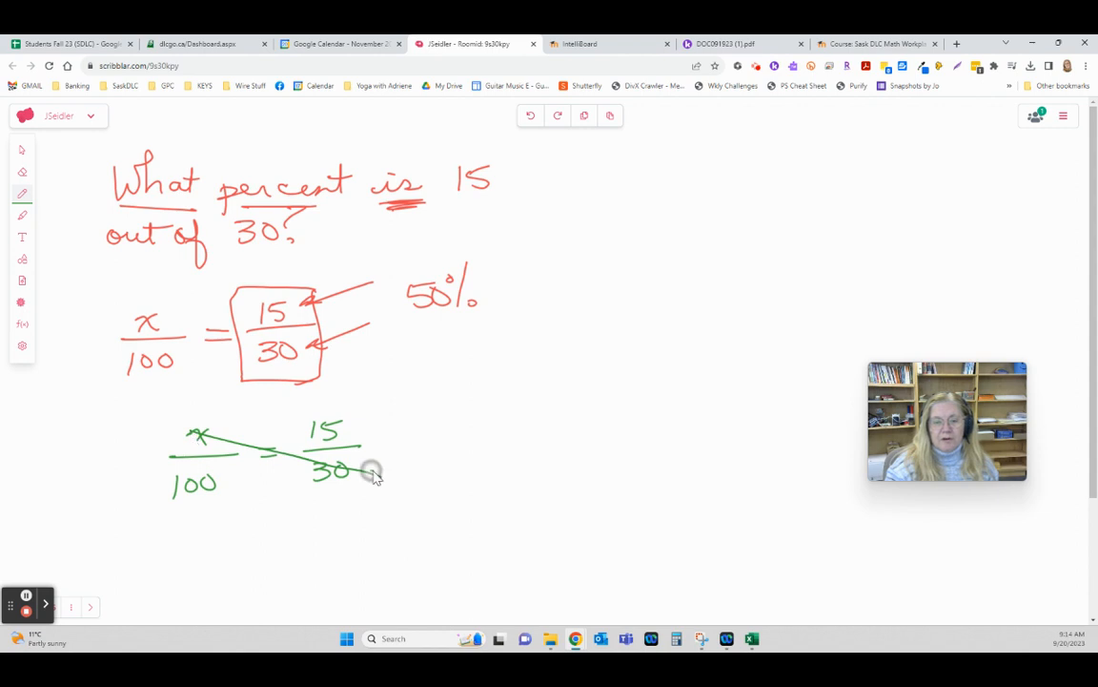
pyautogui.moveTo(201, 519); pyautogui.dragTo(215, 534)
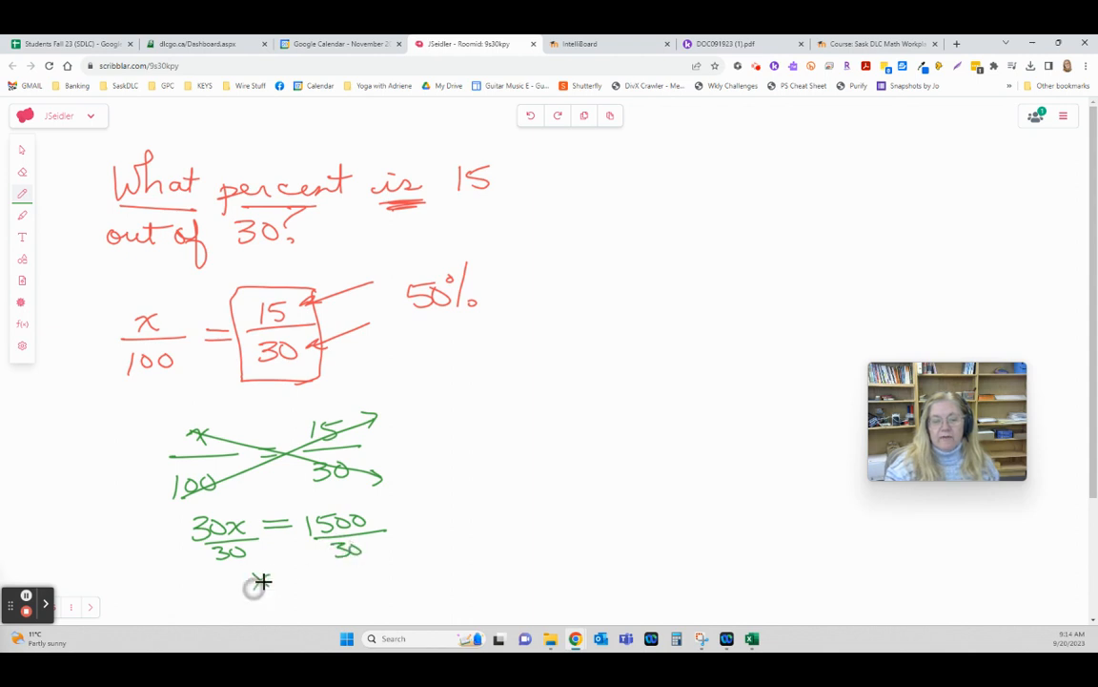
pyautogui.moveTo(252, 577); pyautogui.dragTo(334, 582)
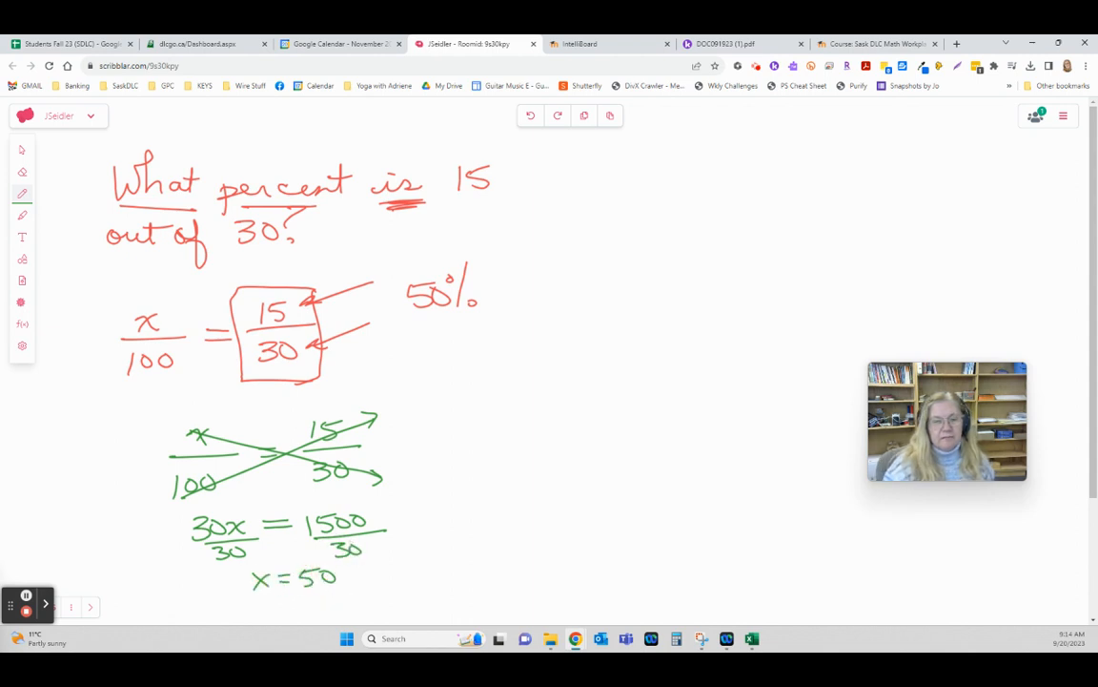
pyautogui.moveTo(399, 384)
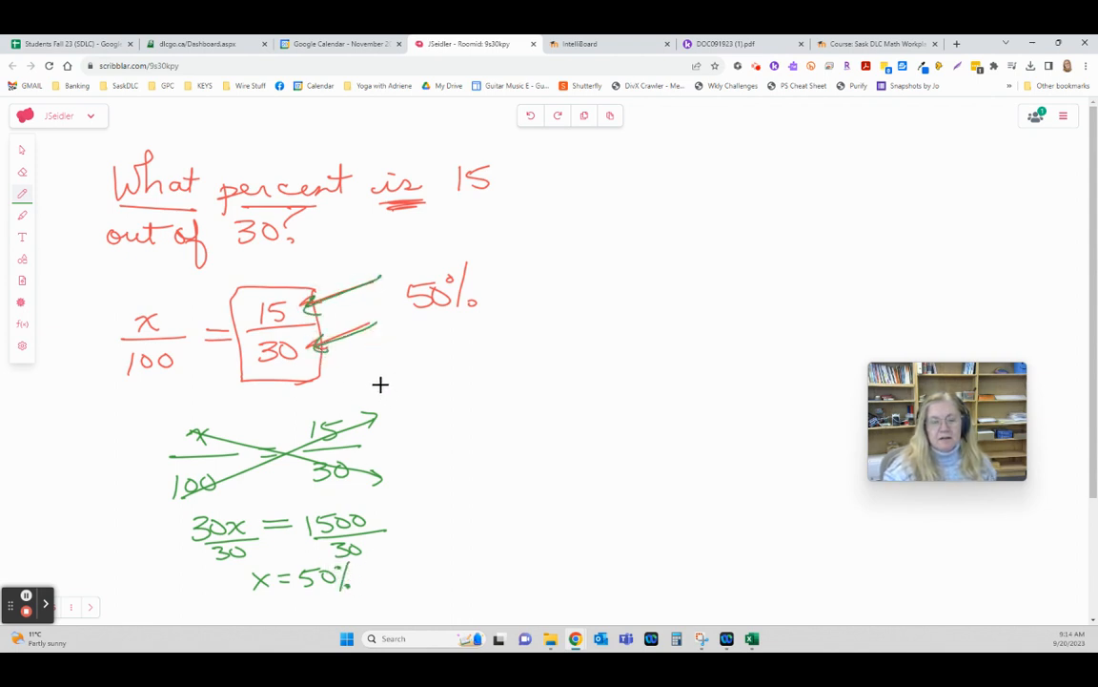
pyautogui.moveTo(368, 582)
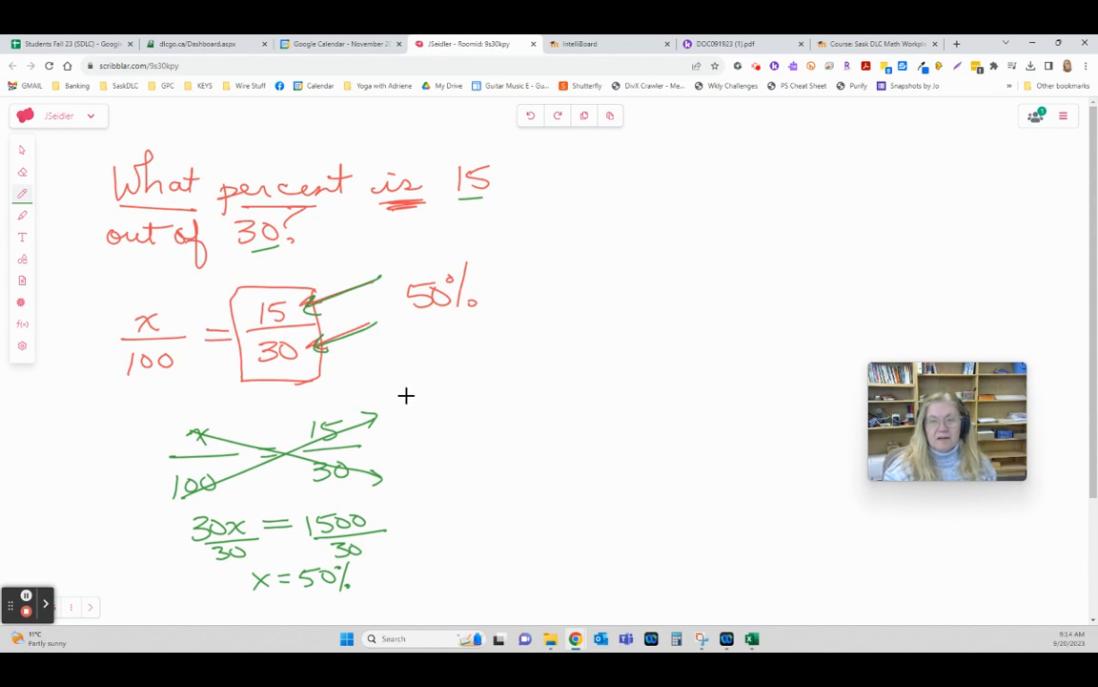
pyautogui.moveTo(437, 344)
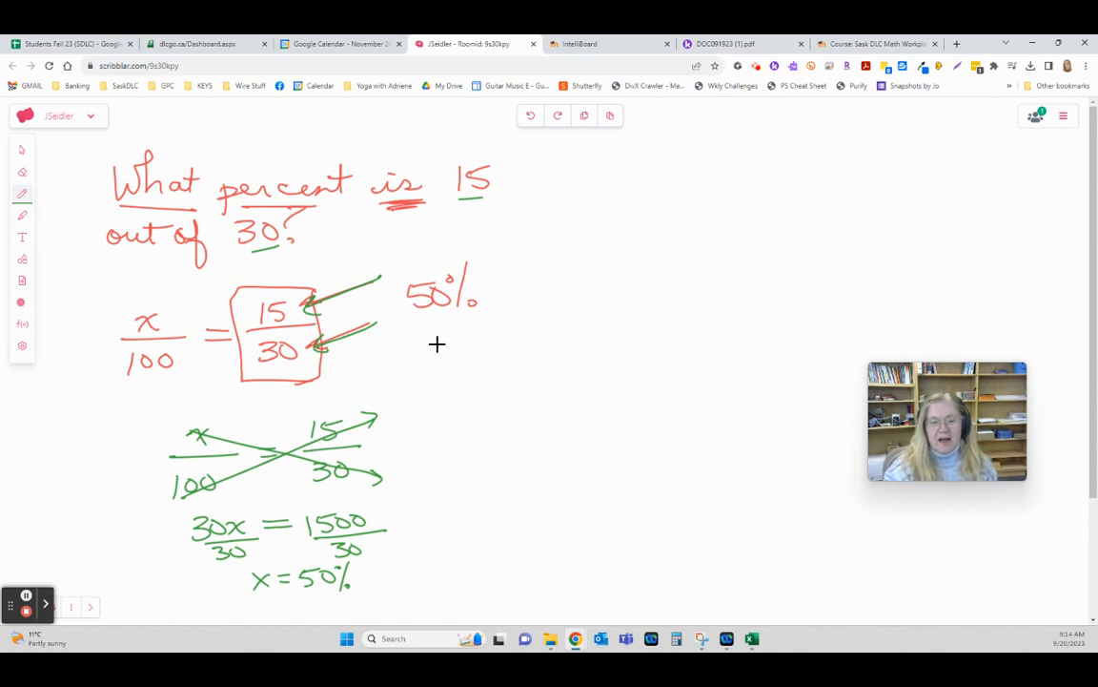